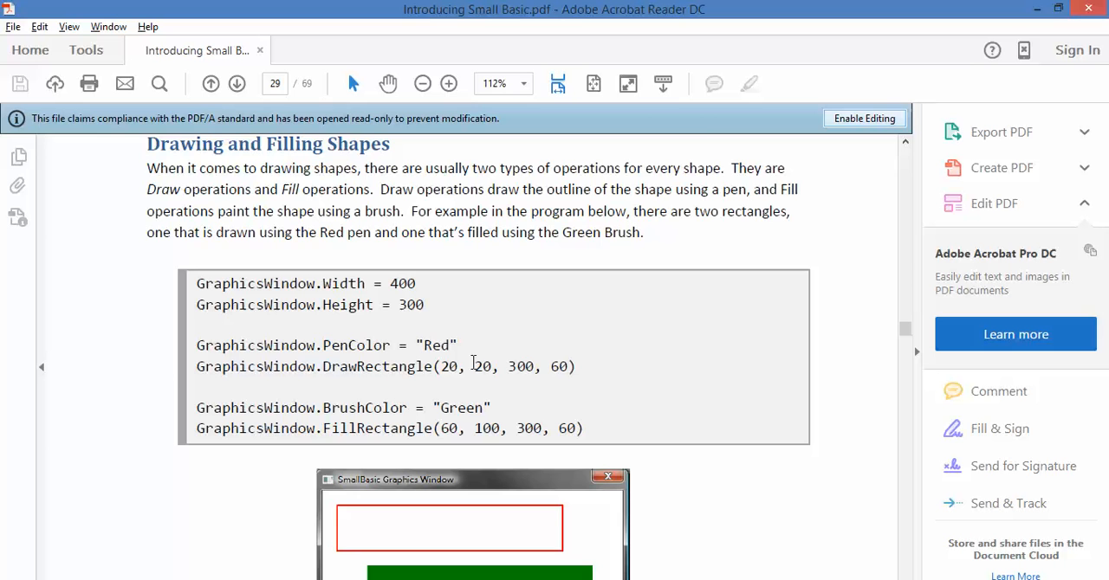
Browse the tutorial's example code and pick out the Fill keyword of FillRectangle.
scroll(down, 3)
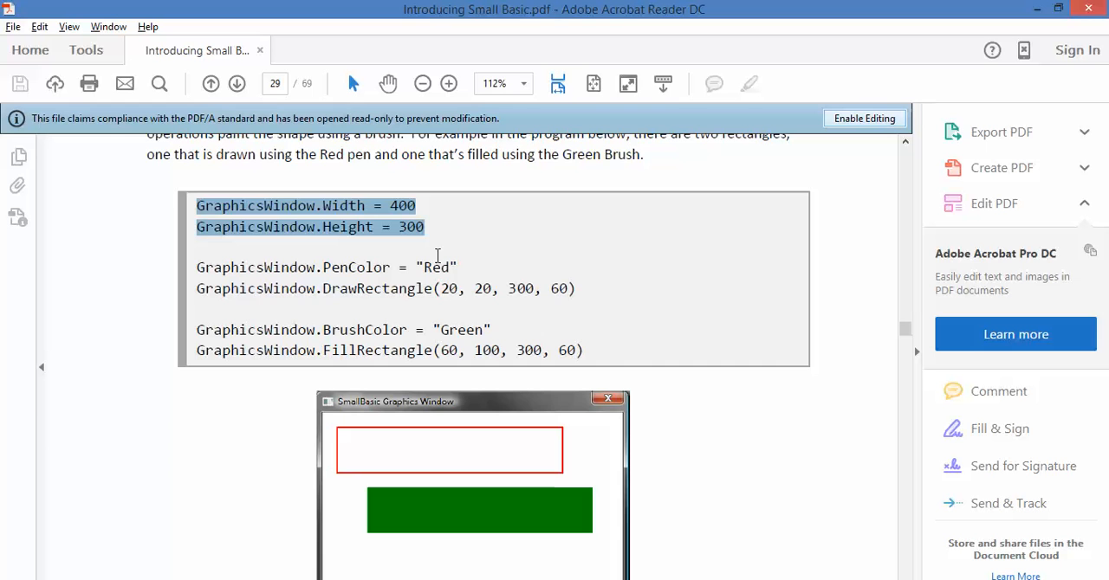
mouse_move(474, 268)
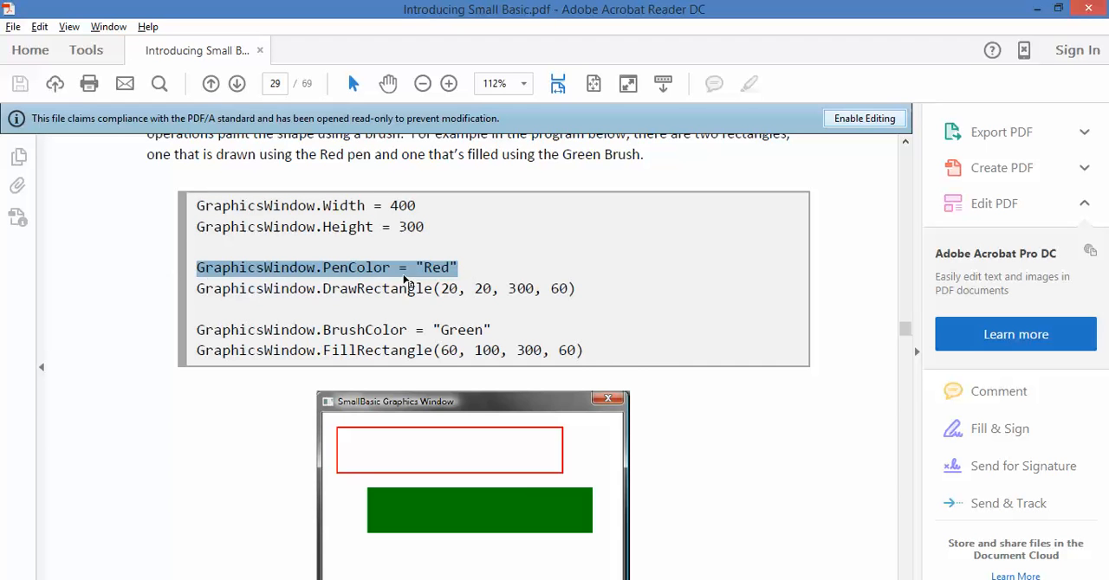
mouse_move(318, 294)
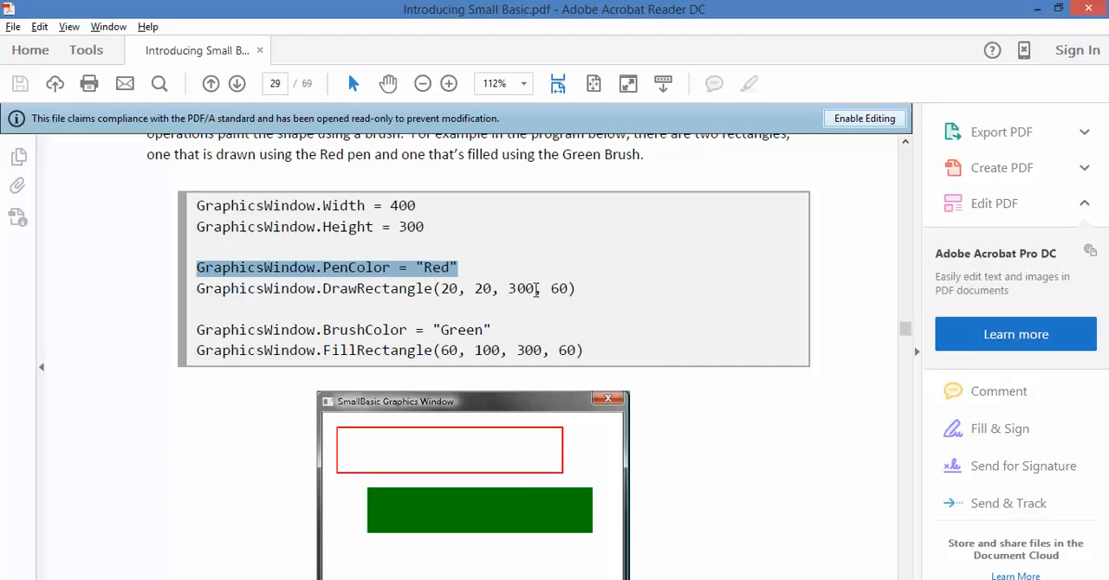
scroll(down, 3)
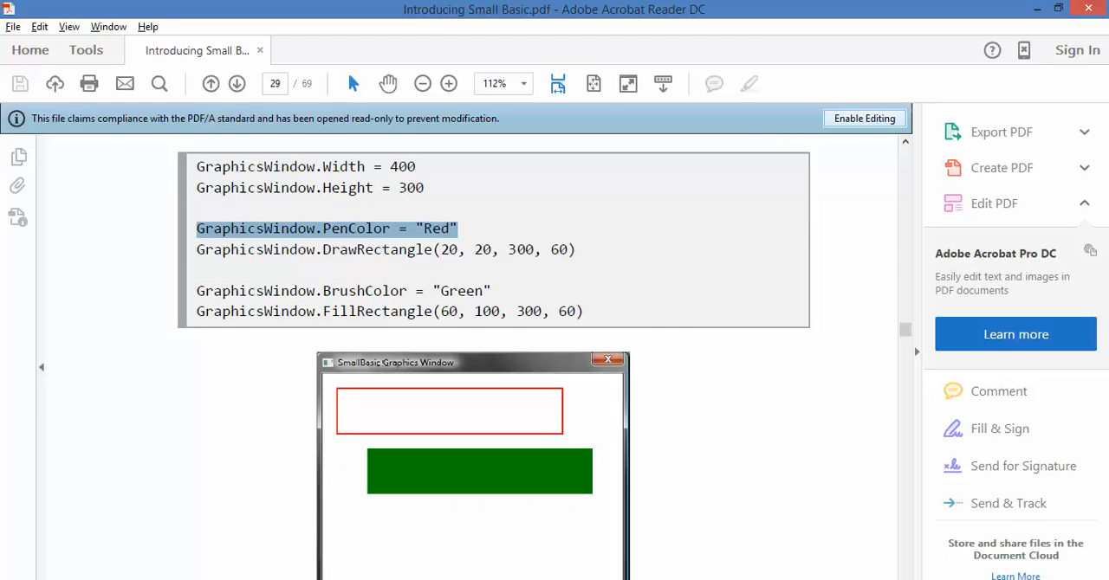
mouse_move(520, 430)
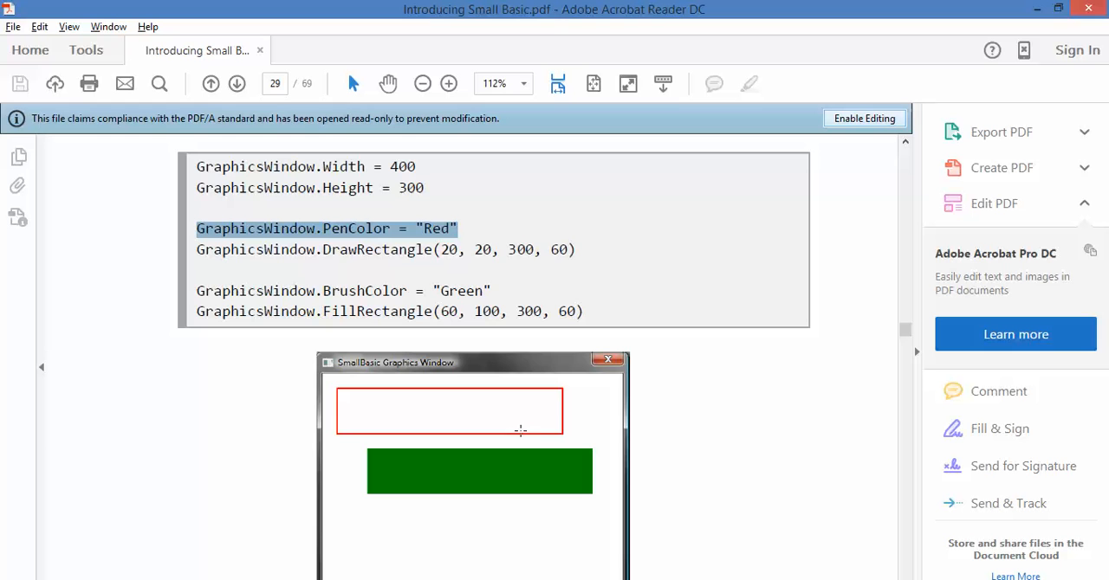
mouse_move(403, 402)
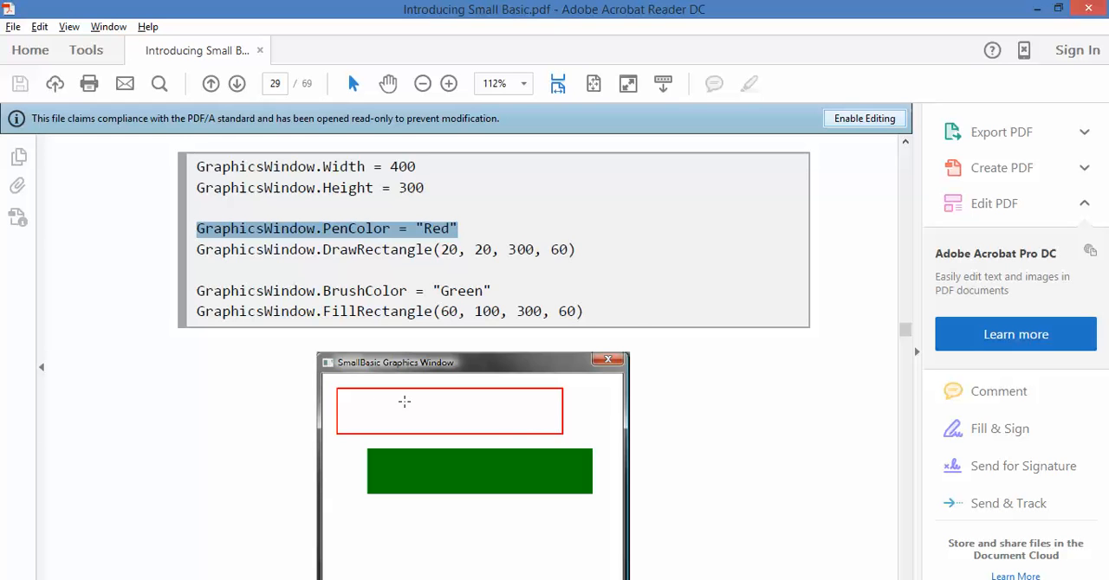
mouse_move(558, 425)
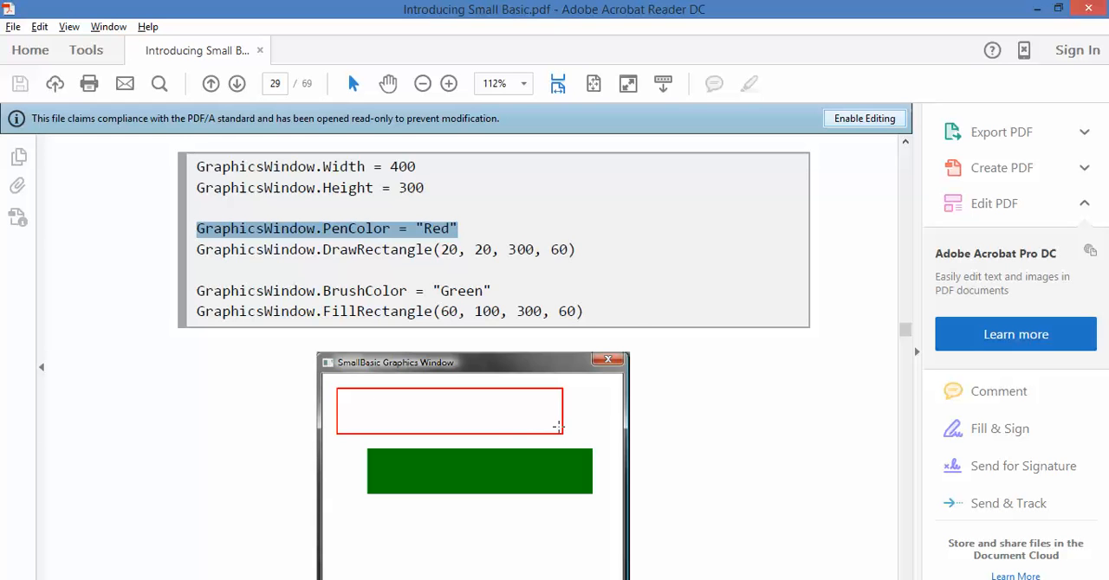
mouse_move(590, 425)
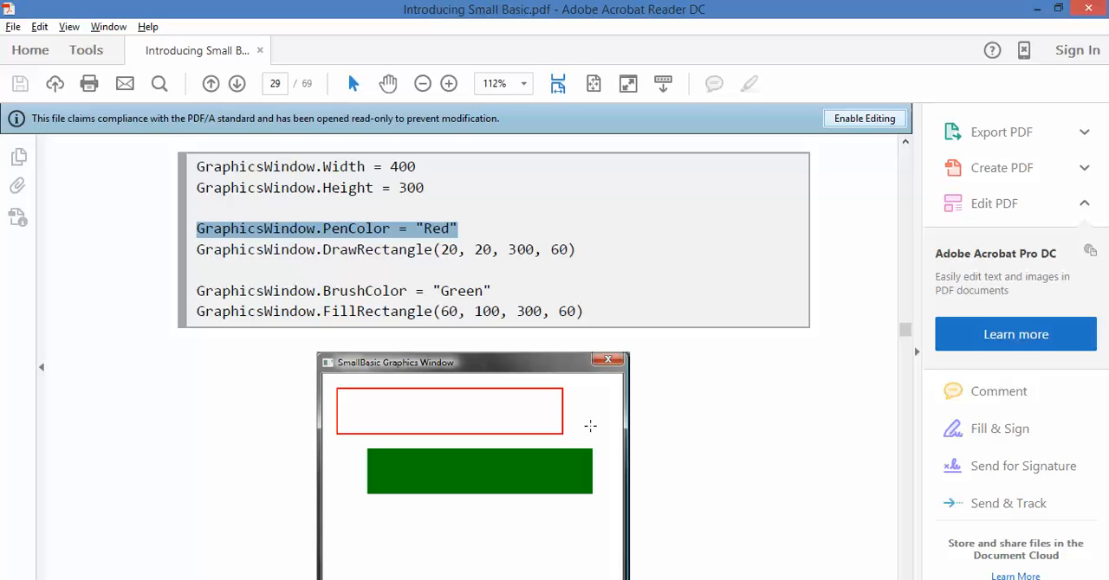
mouse_move(355, 404)
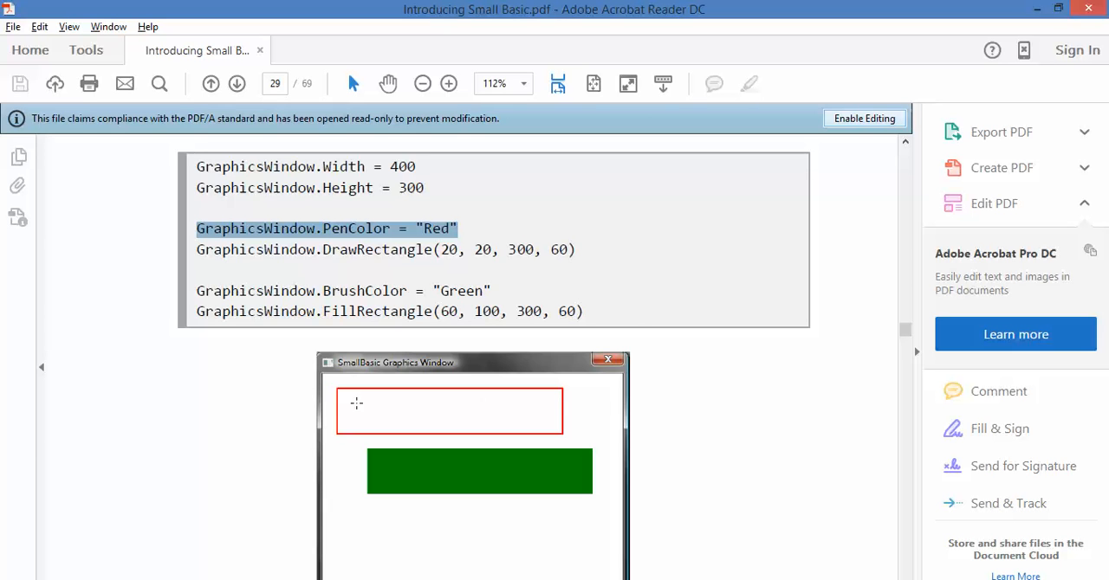
mouse_move(561, 431)
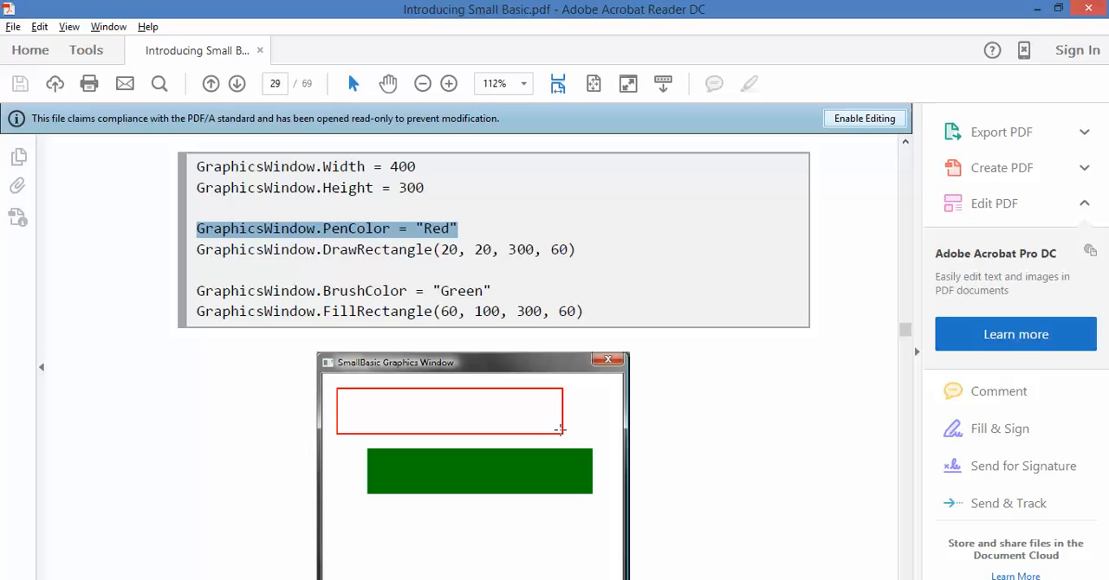
mouse_move(633, 453)
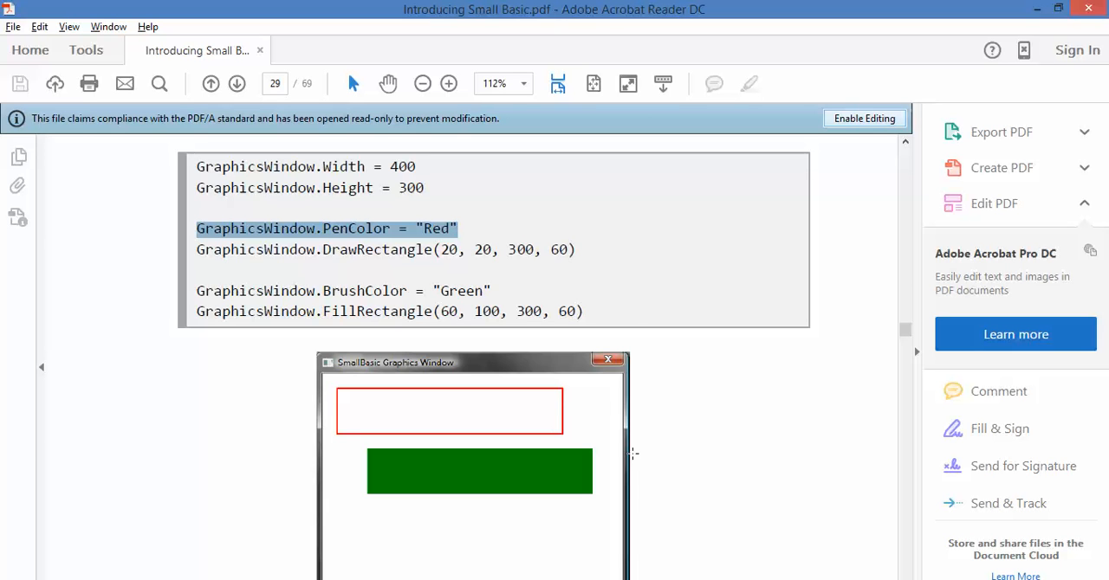
click(357, 250)
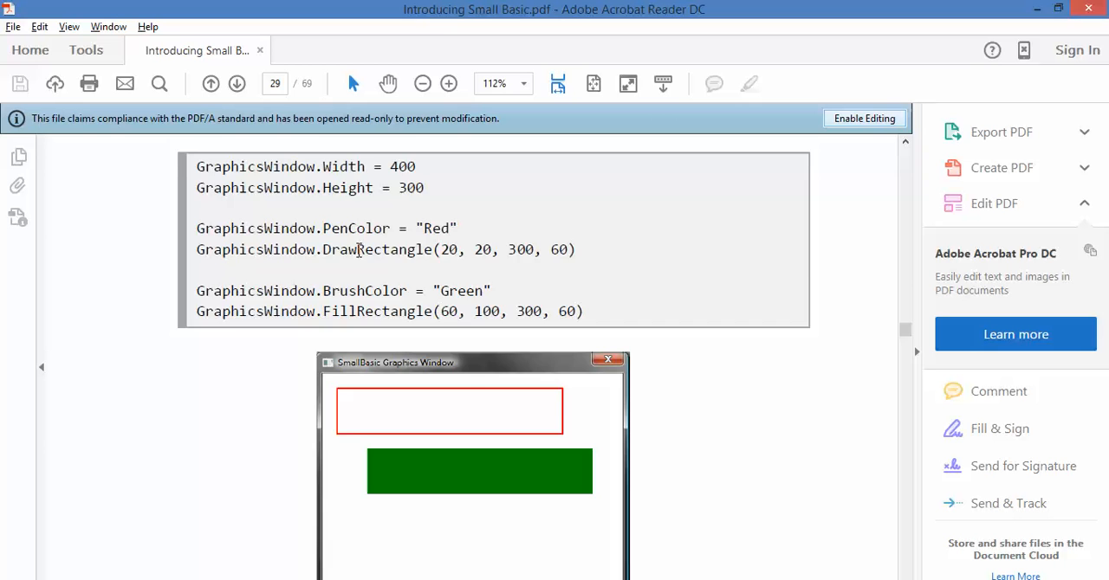
scroll(down, 3)
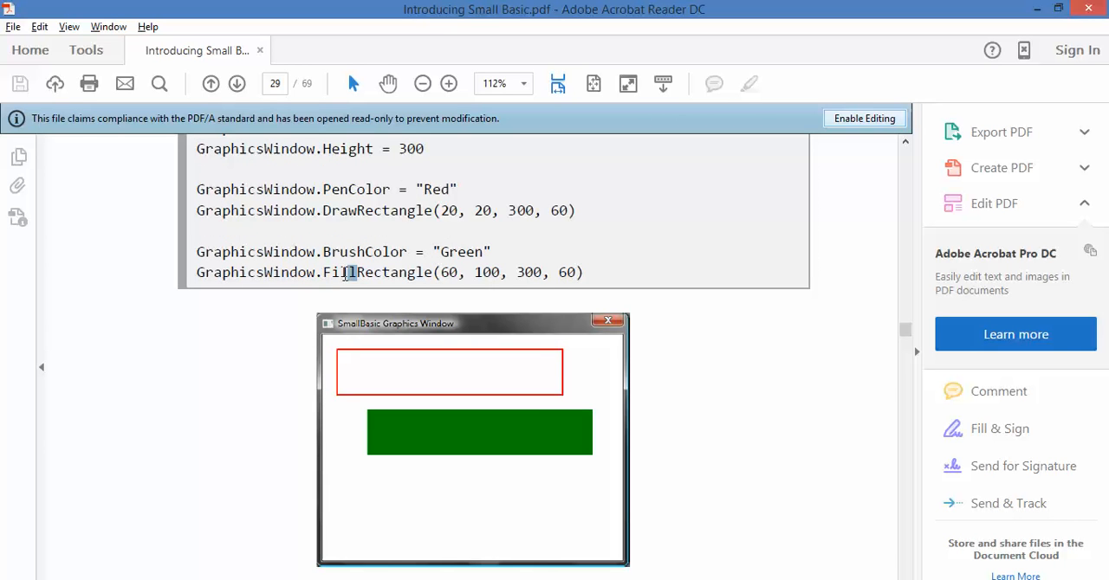
double_click(338, 272)
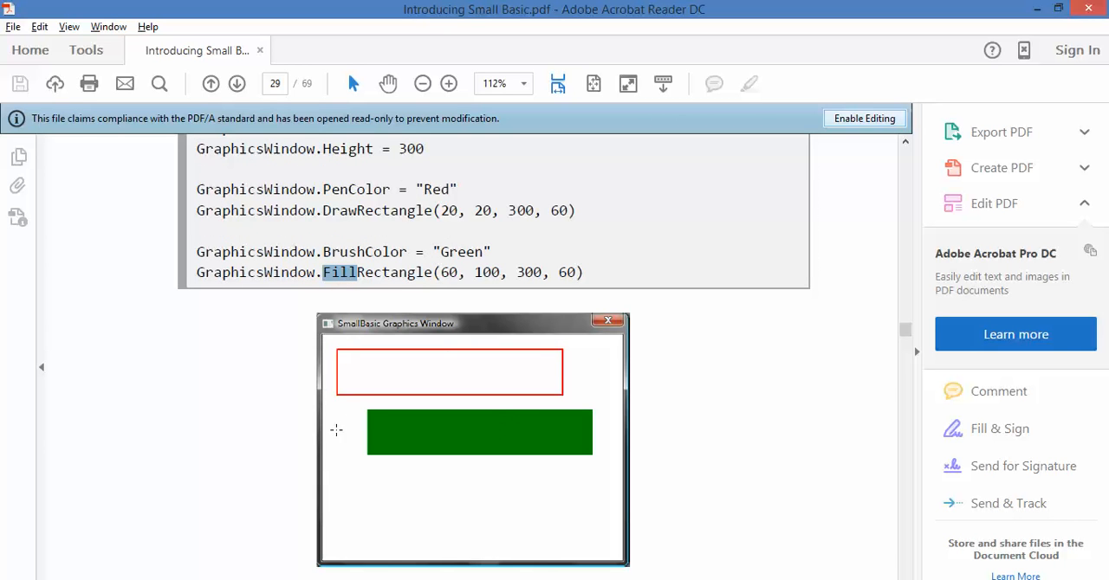
mouse_move(404, 395)
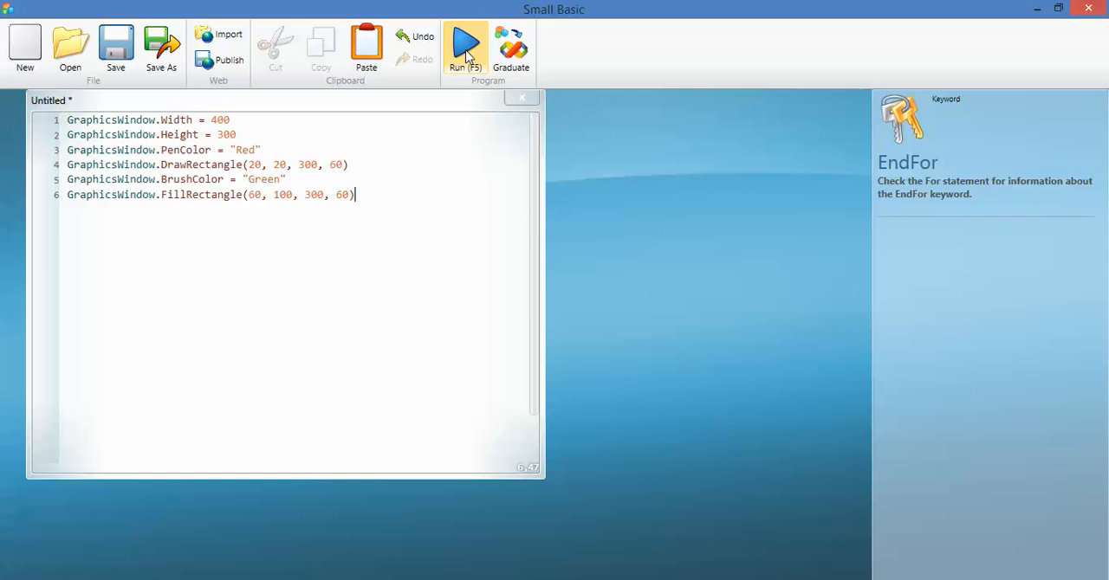
Run the shapes program, shift the green rectangle to 80, and check the drawing again.
click(465, 43)
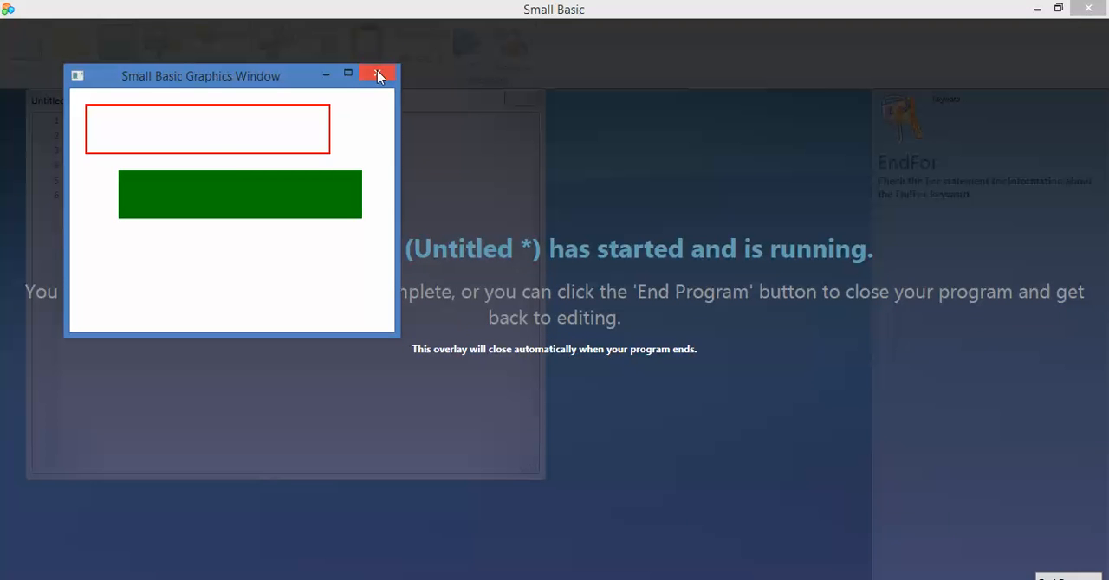
click(377, 75)
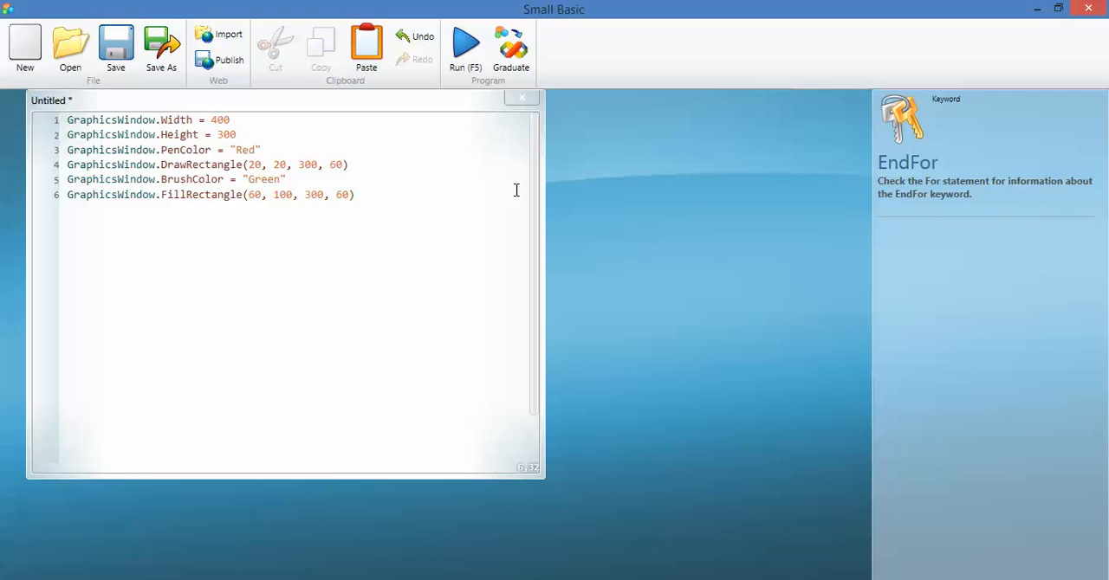
text(80)
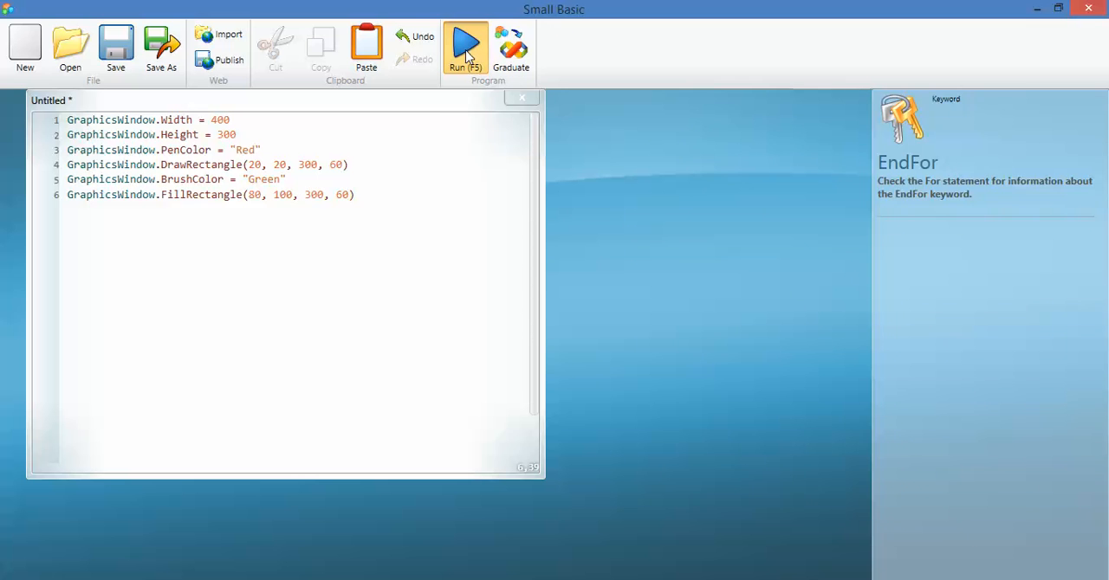
click(465, 44)
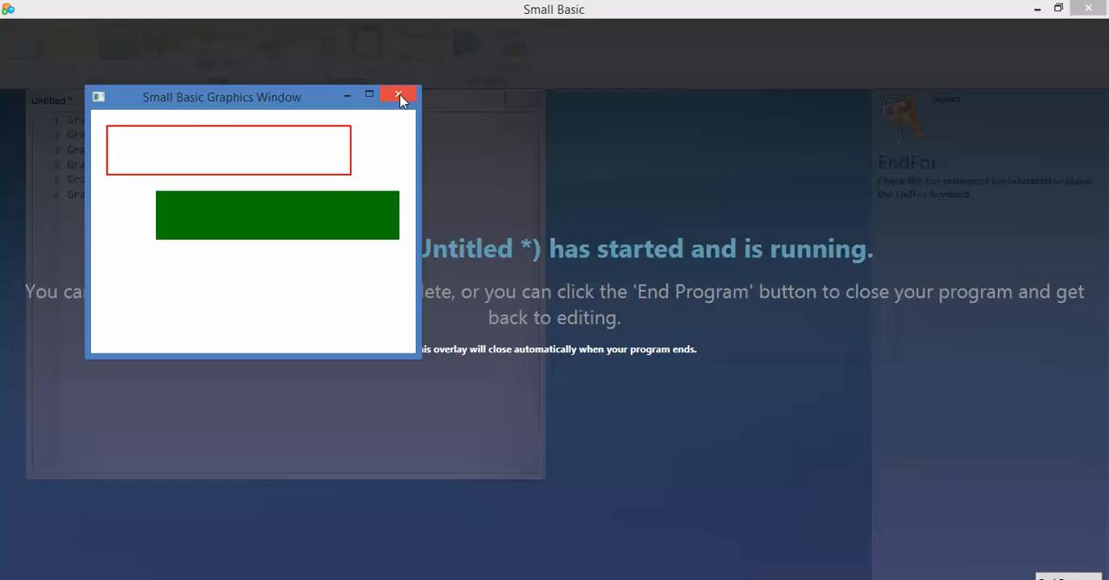
click(400, 95)
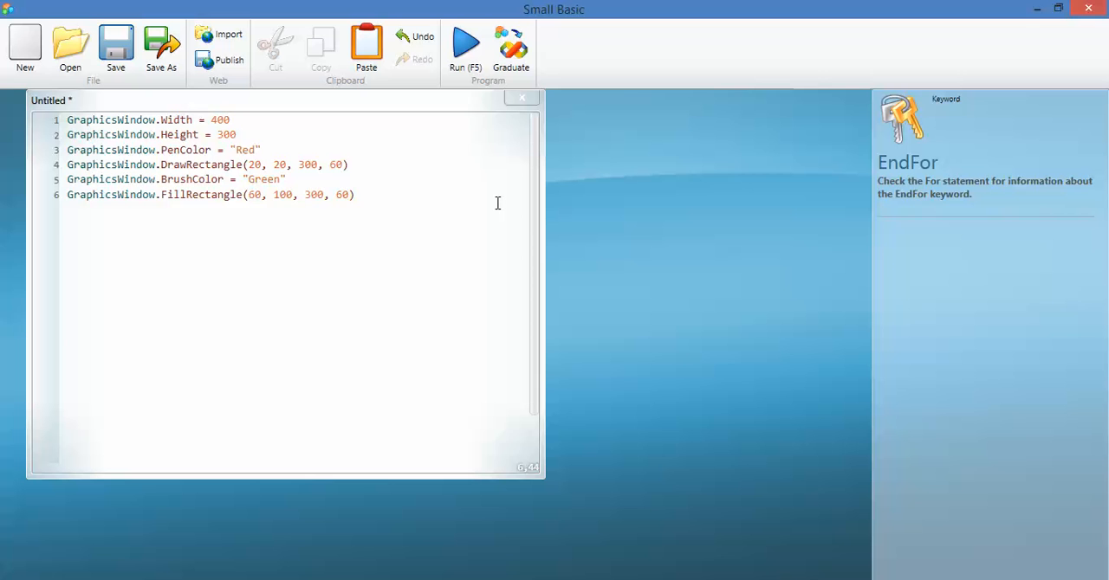
Change the green FillRectangle height from 60 to 90 and check the taller rectangle.
double_click(341, 194)
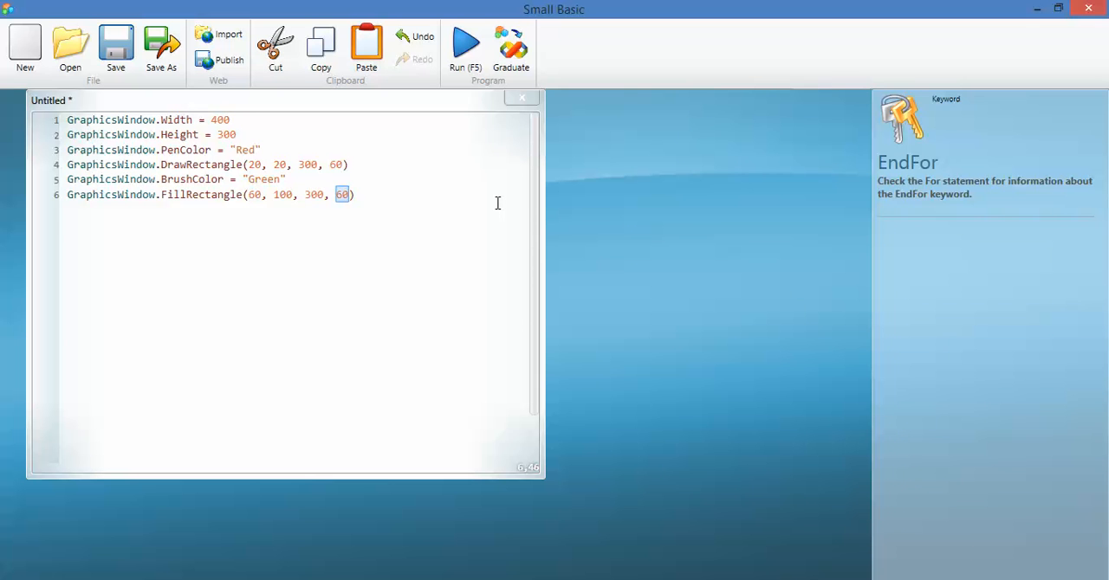
text(90)
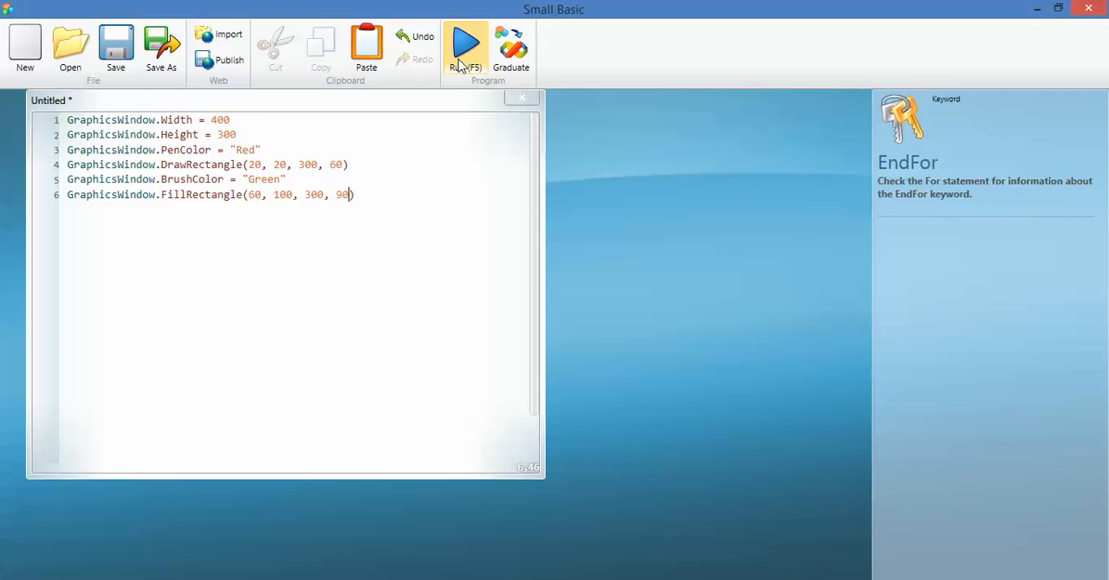
click(465, 44)
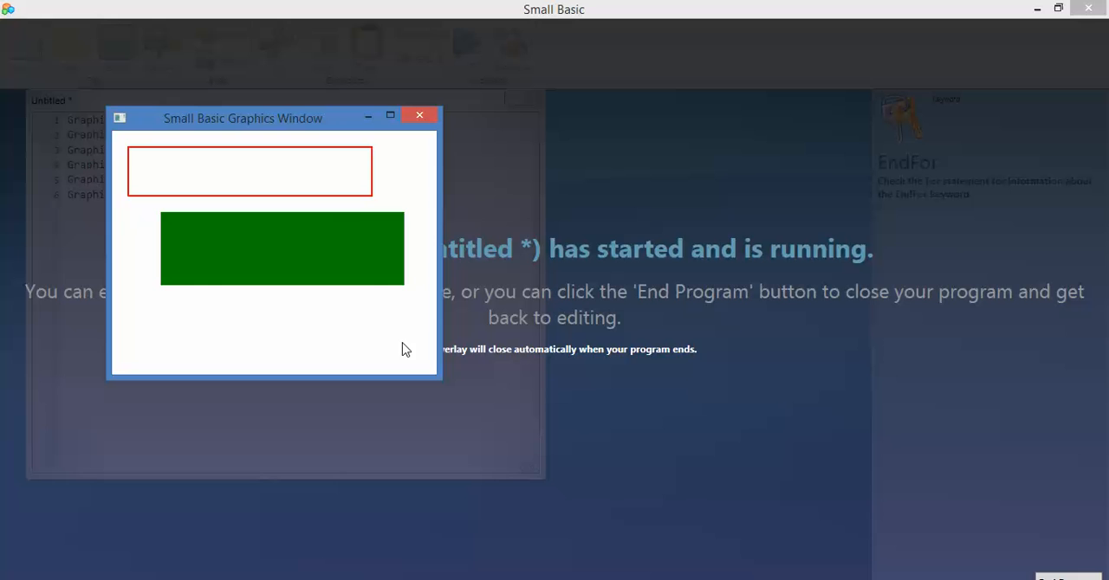
mouse_move(185, 239)
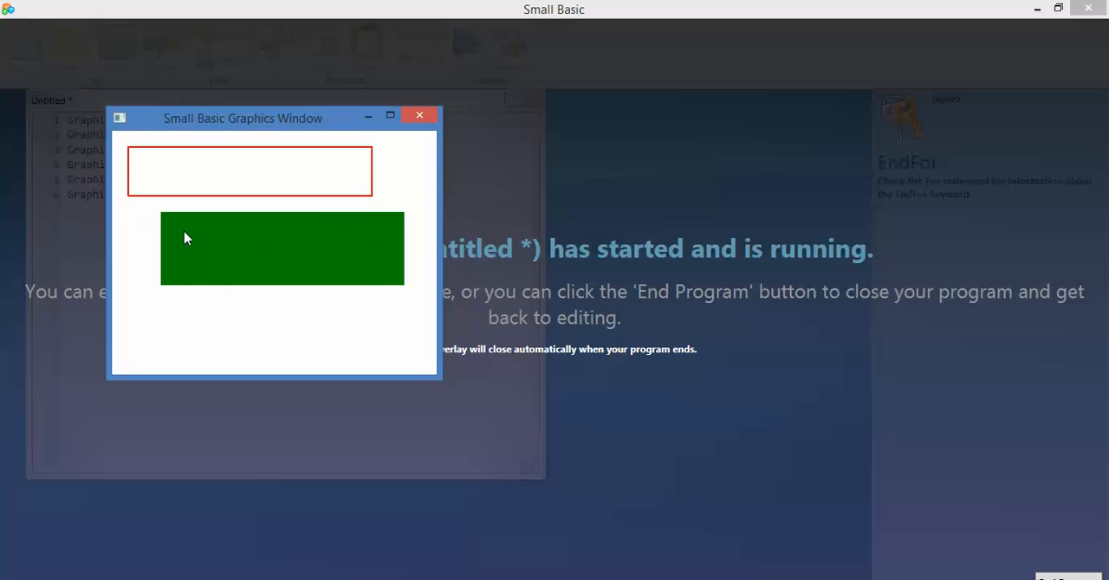
mouse_move(425, 128)
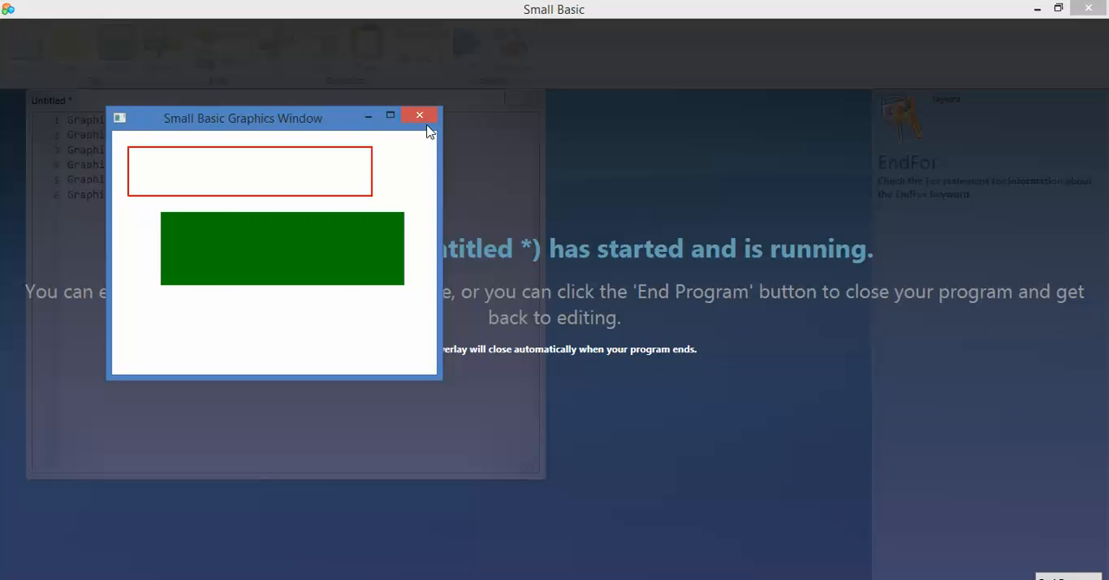
mouse_move(421, 116)
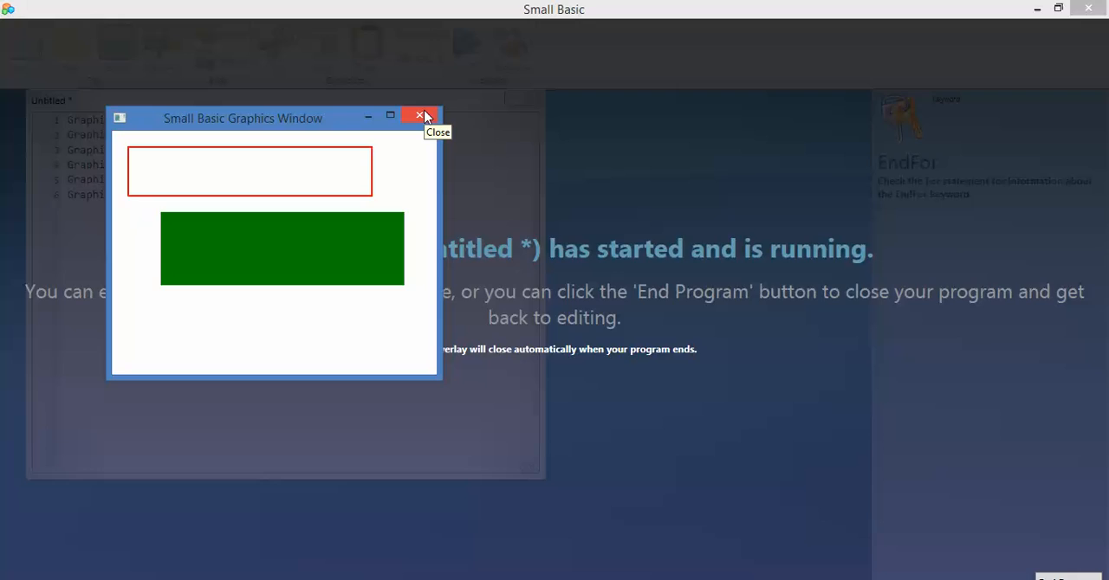
click(420, 117)
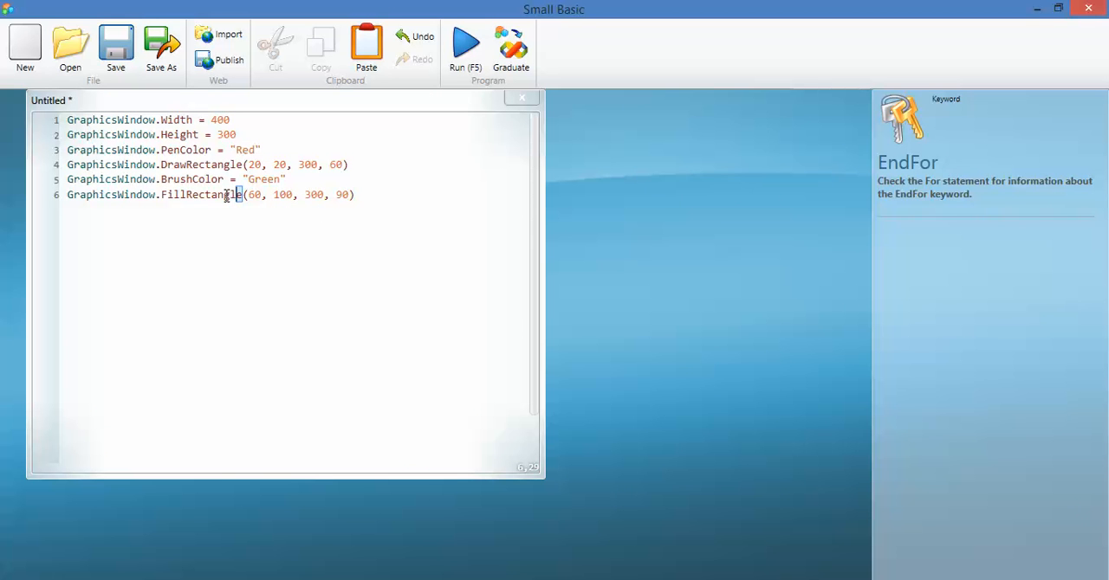
Replace DrawRectangle on line 4 with FillRectangle and check the filled result.
double_click(201, 194)
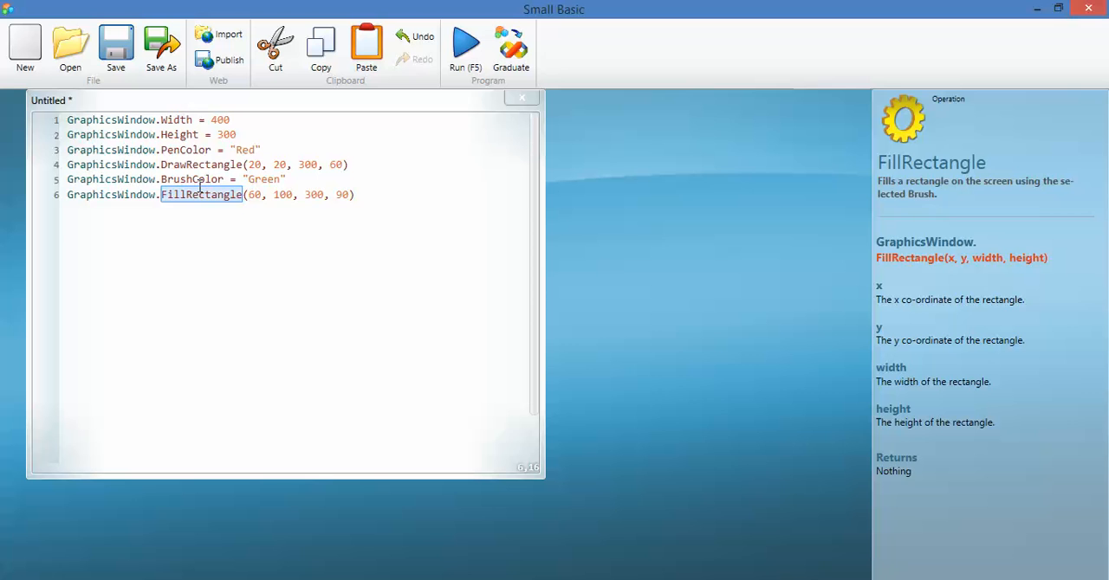
click(203, 164)
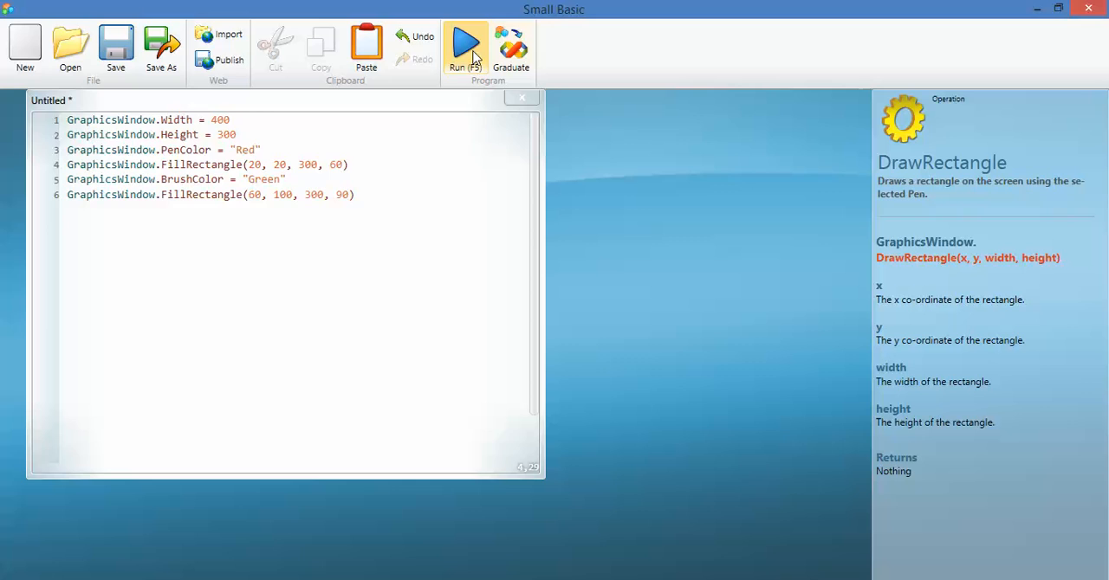
click(465, 43)
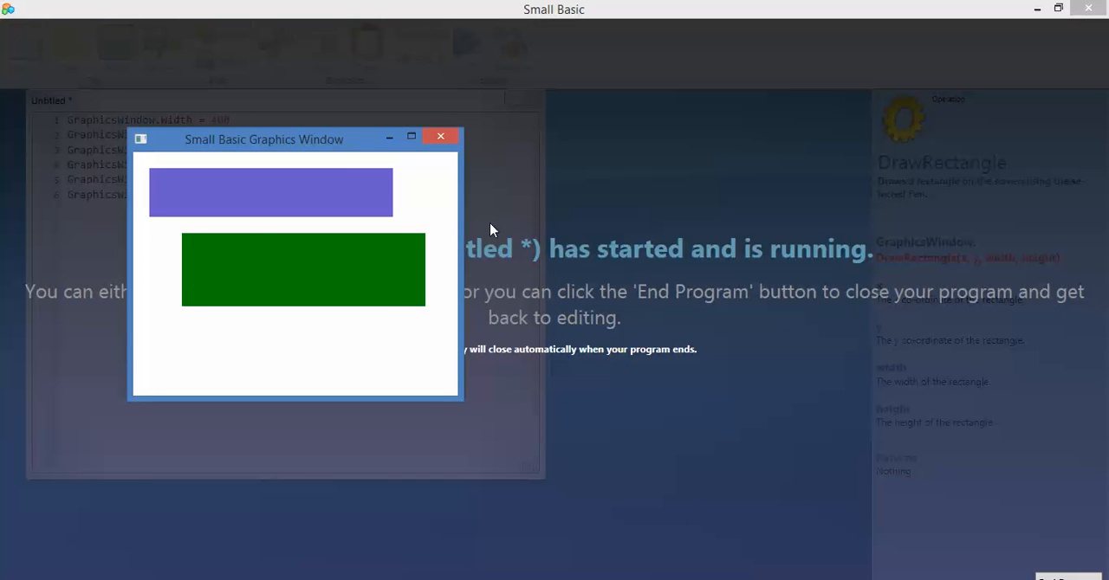
click(440, 136)
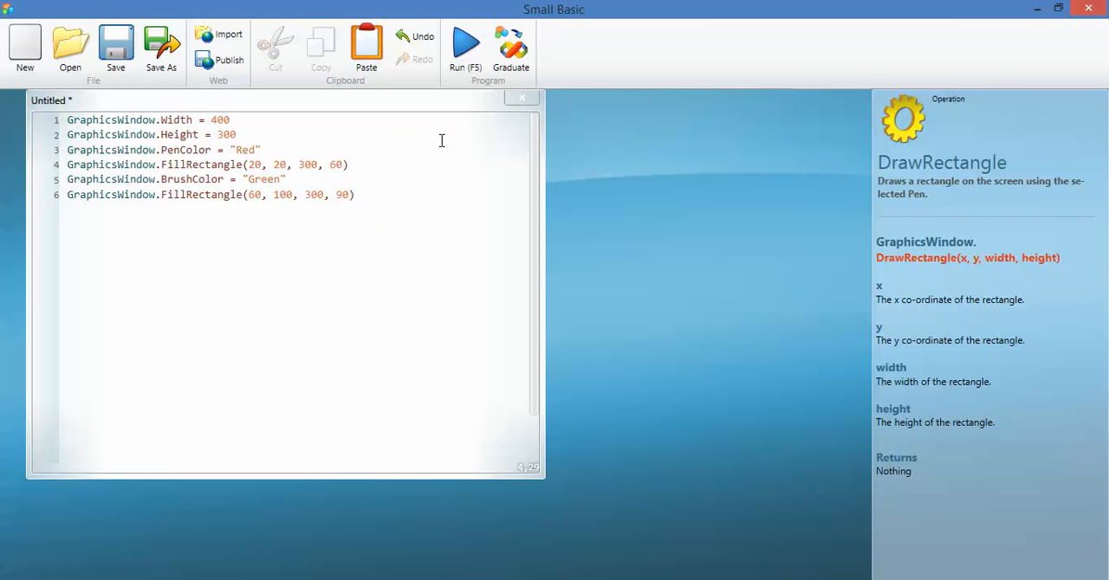
mouse_move(150, 156)
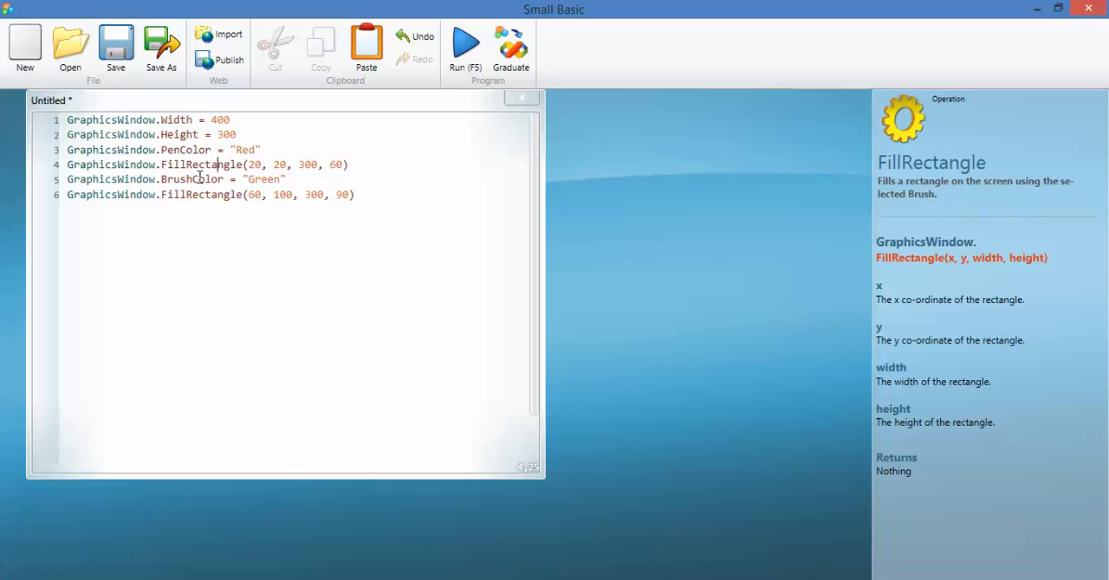
click(200, 194)
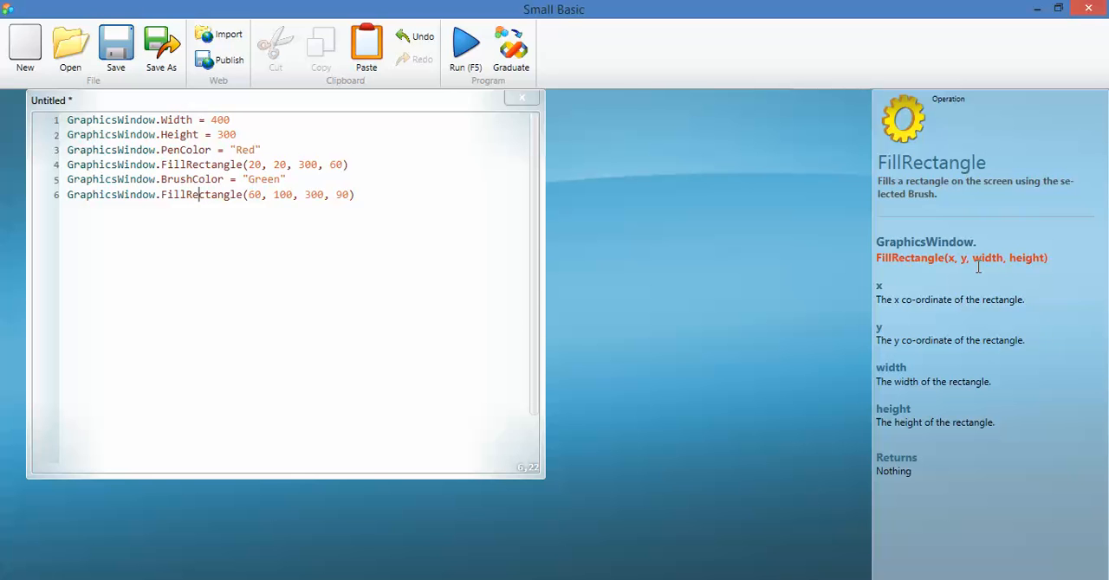
mouse_move(982, 433)
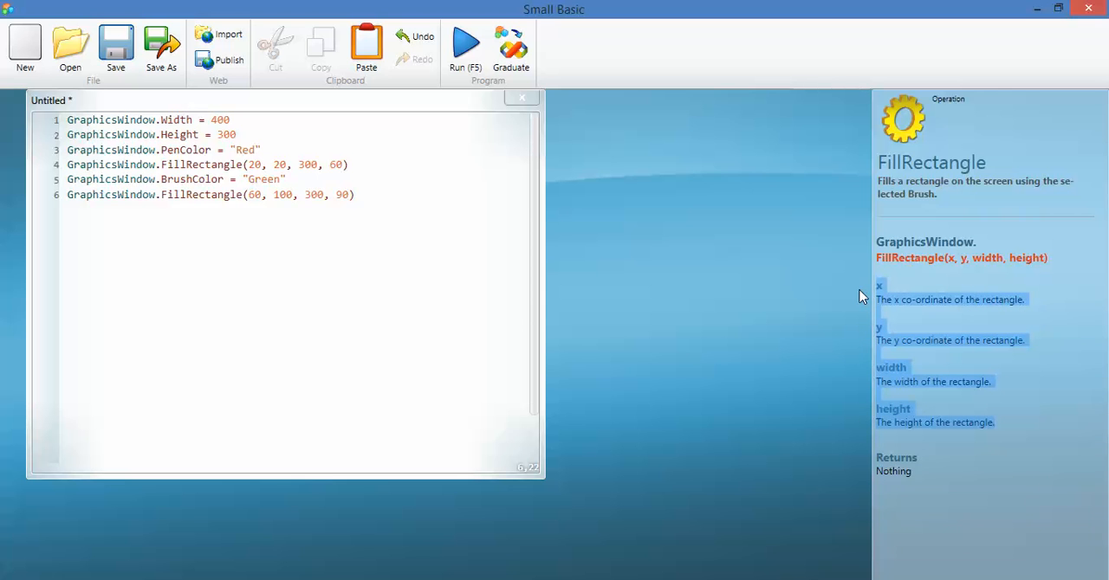
mouse_move(1104, 286)
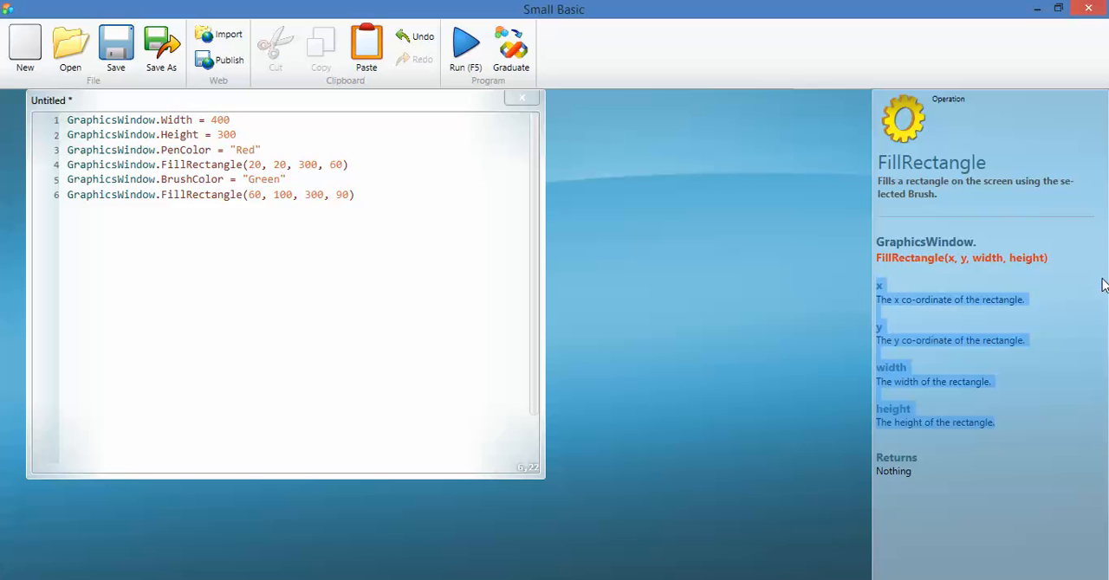
mouse_move(905, 121)
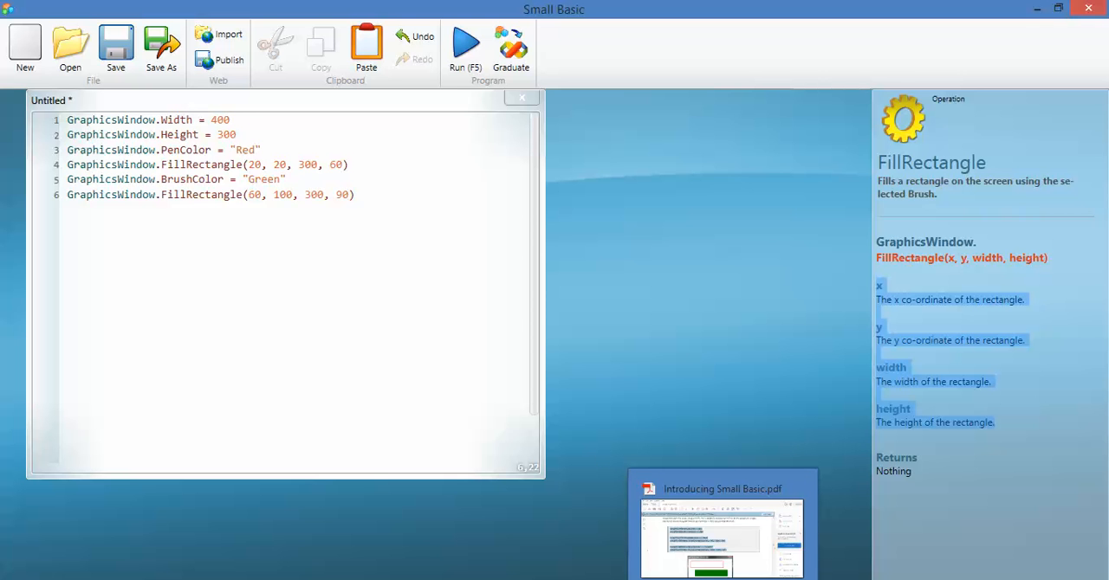
Switch to the tutorial PDF and scroll to the DrawEllipse/FillEllipse example on page 30.
click(722, 523)
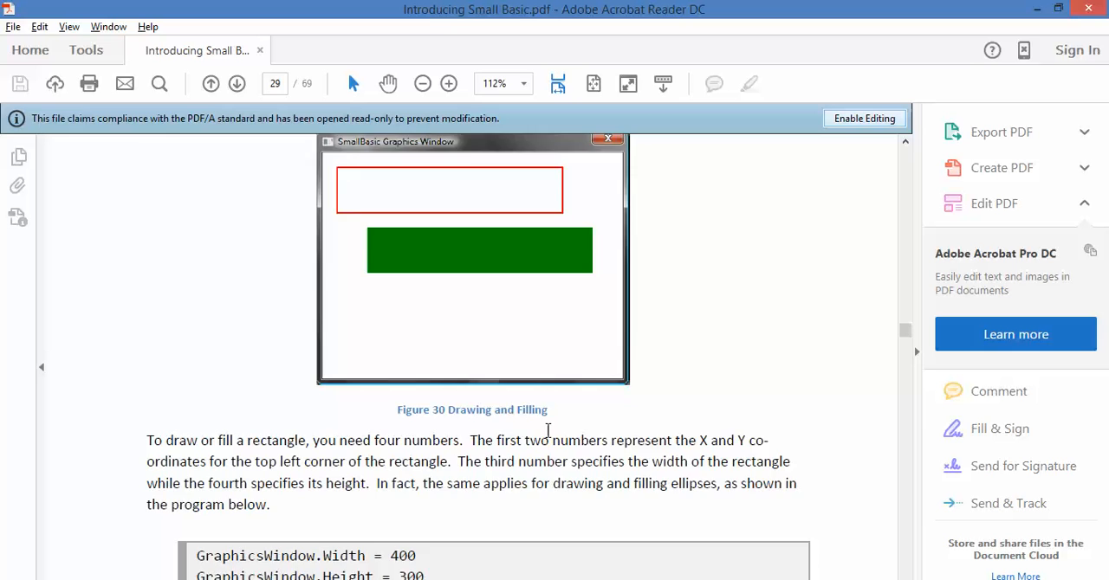
scroll(down, 3)
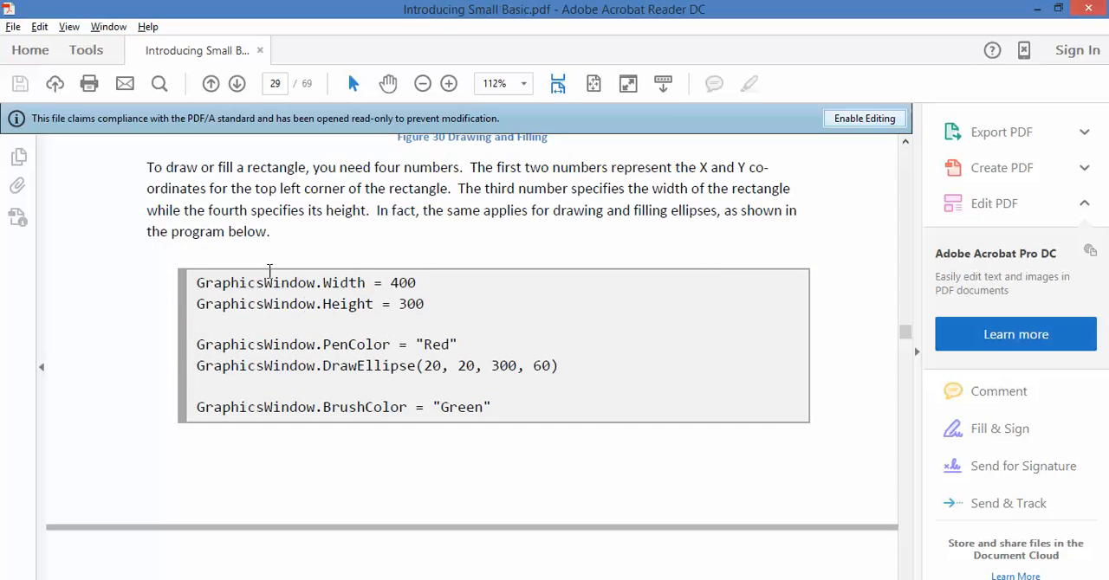
scroll(down, 3)
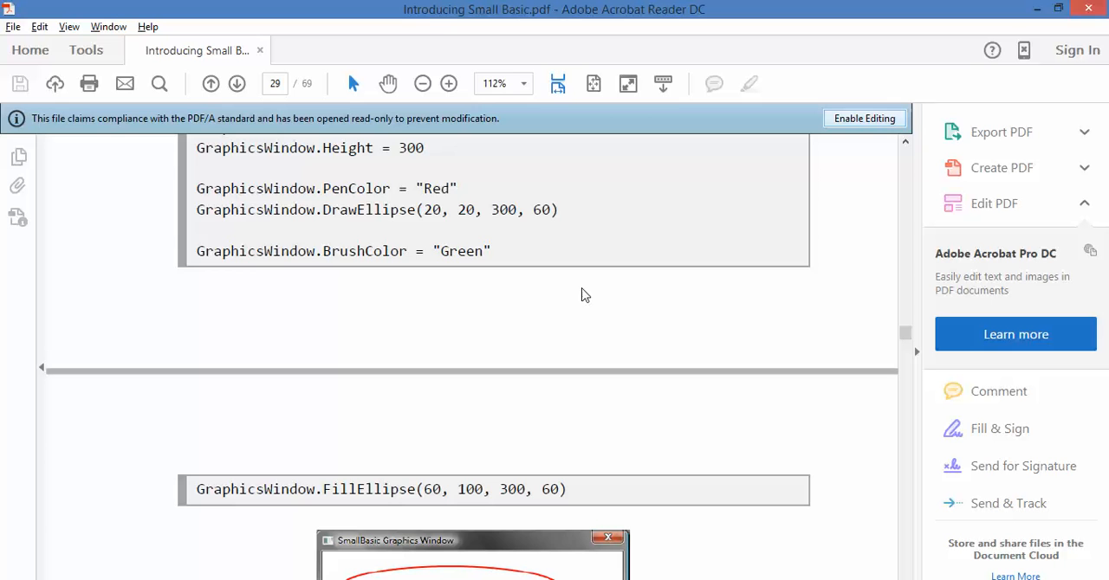
mouse_move(423, 304)
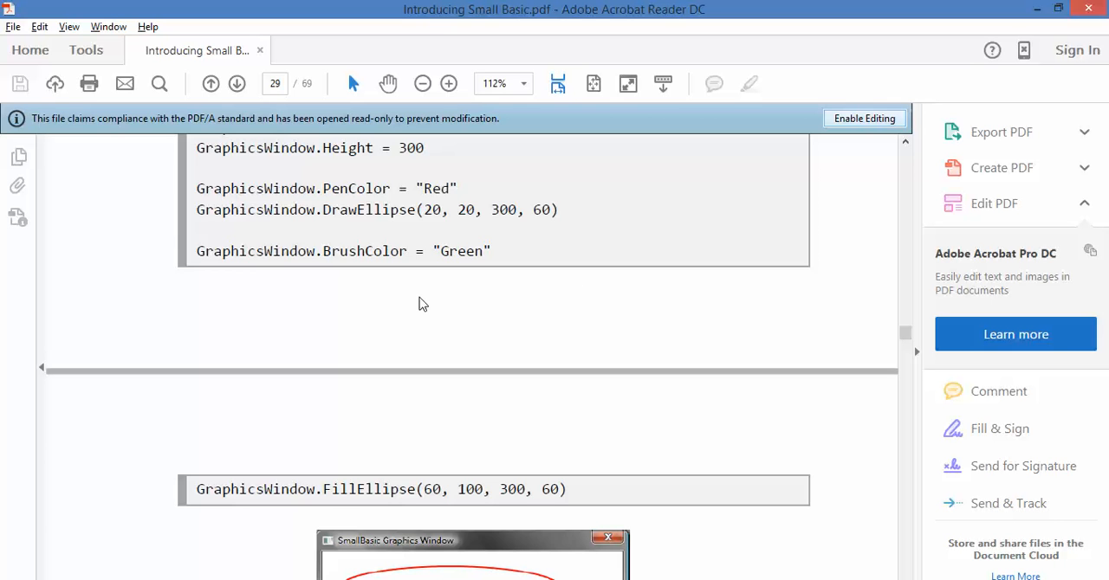
scroll(down, 3)
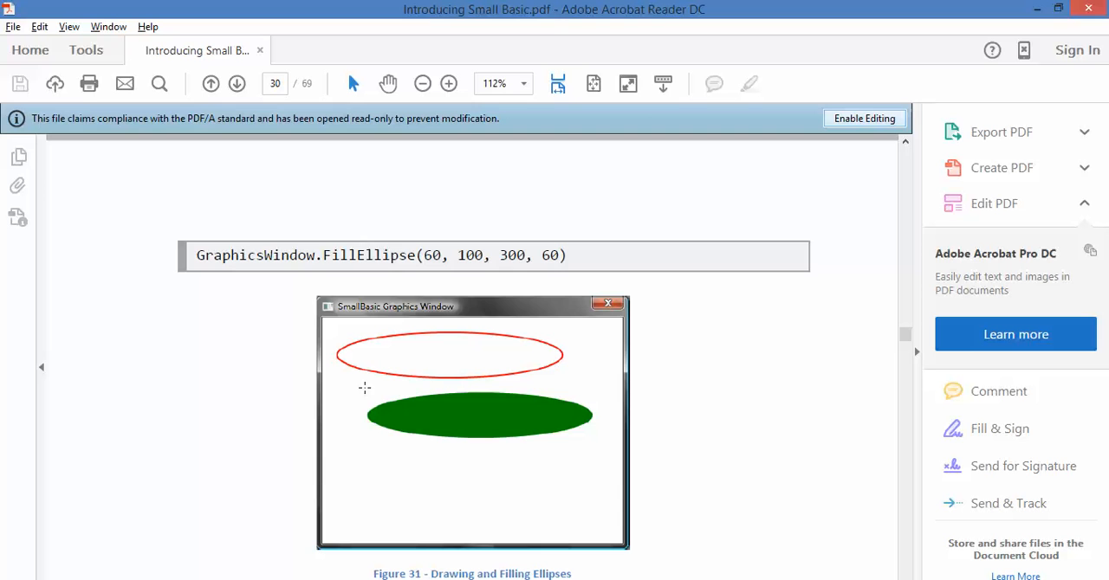
mouse_move(605, 327)
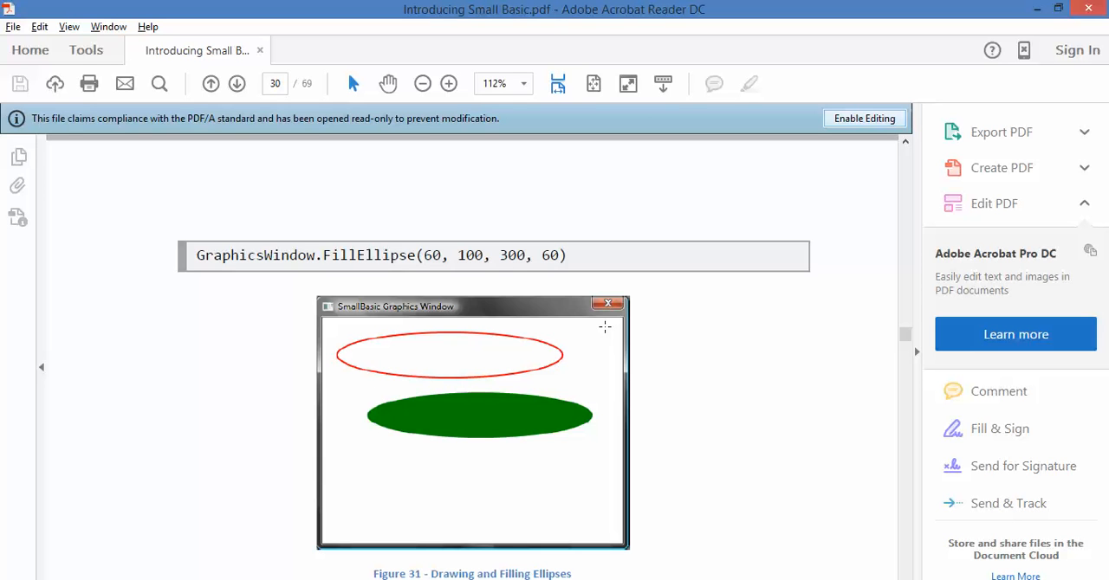
mouse_move(352, 252)
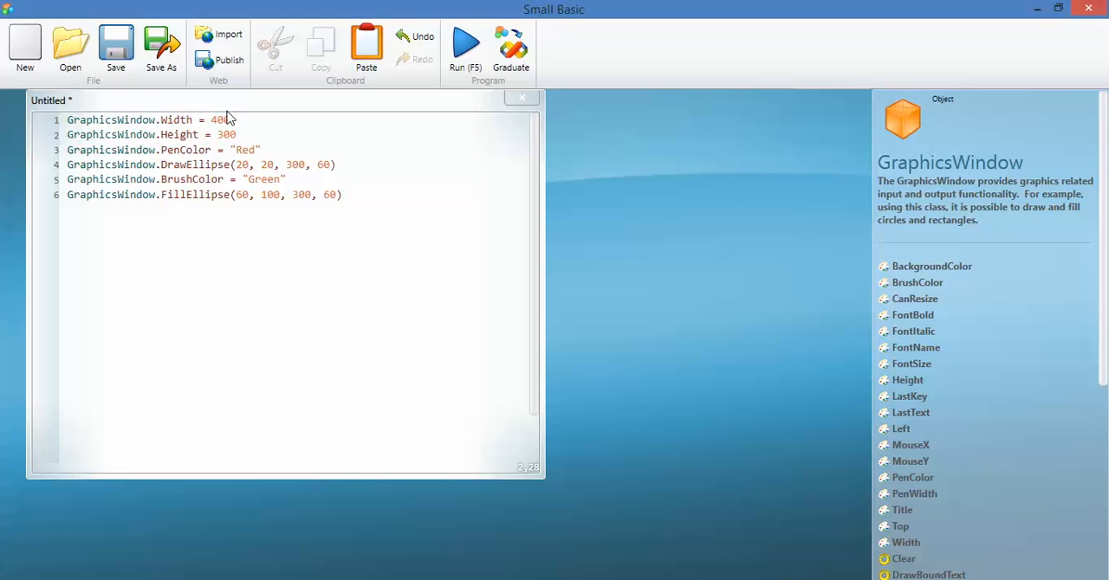
click(234, 134)
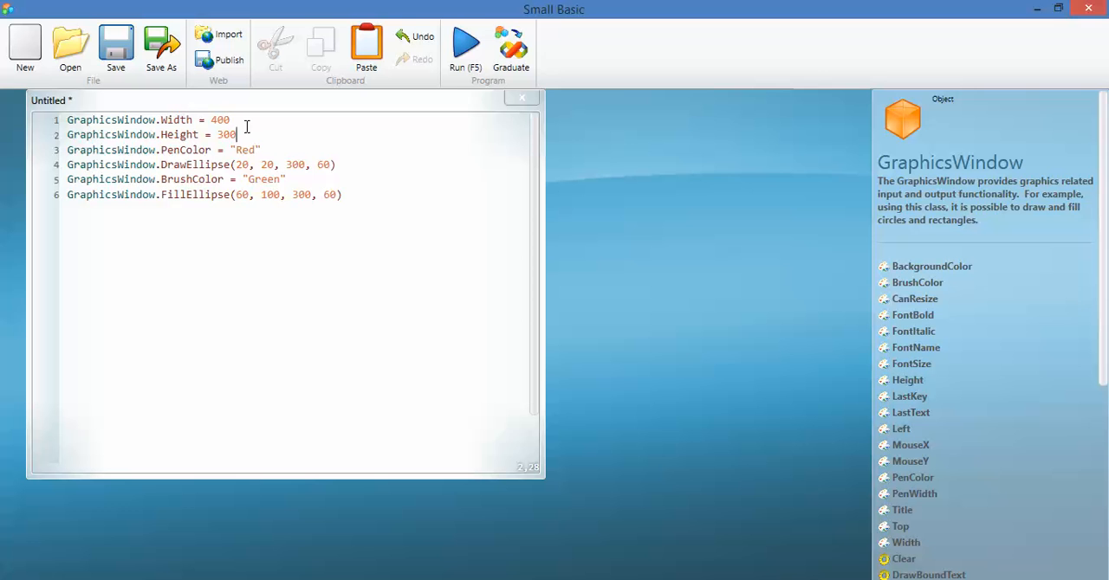
click(343, 195)
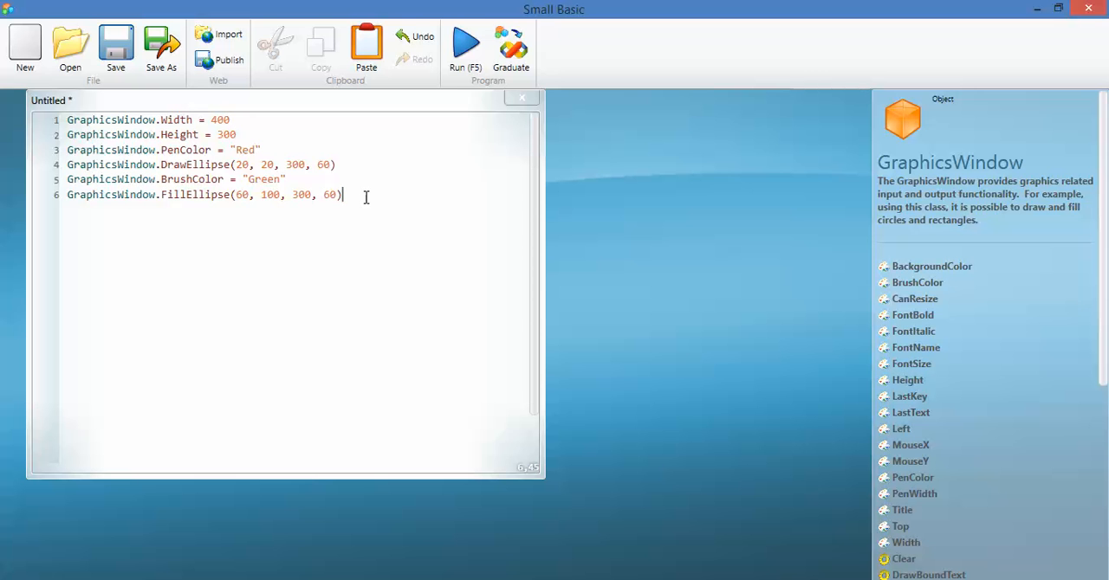
click(465, 44)
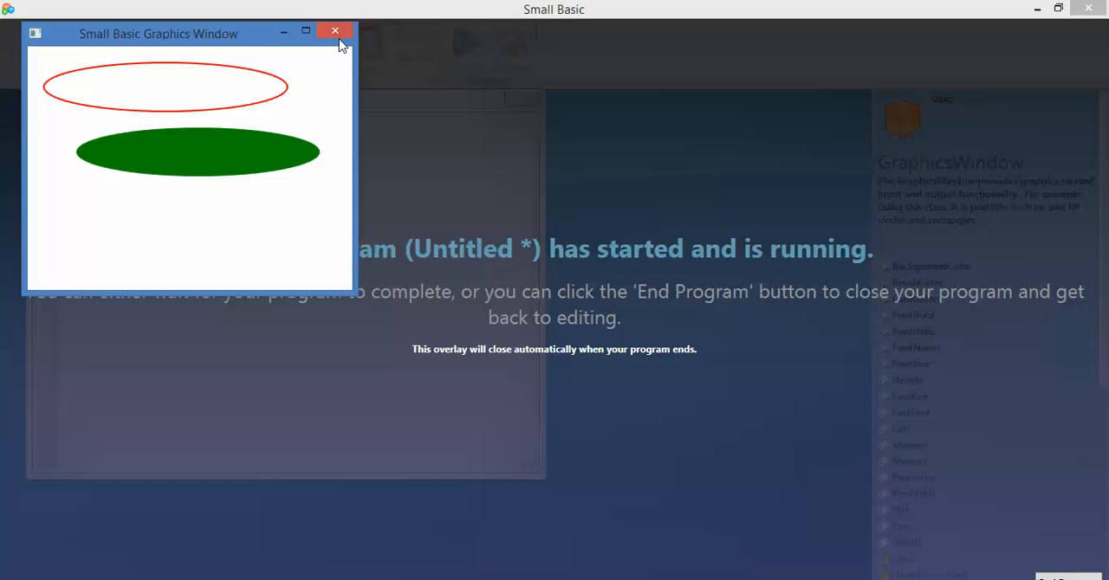
click(334, 31)
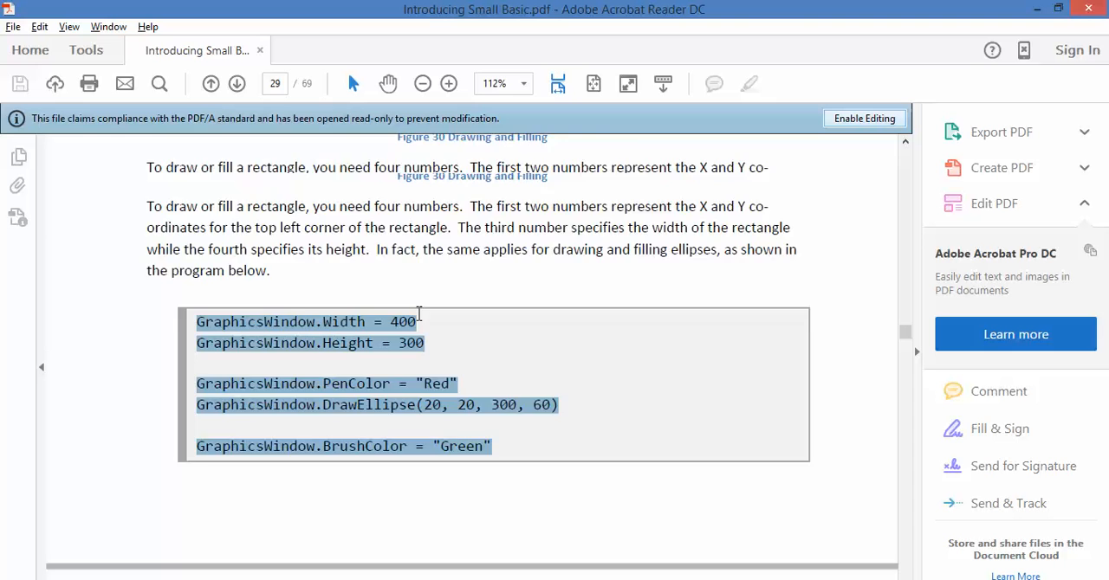
Scroll to the tutorial's rectangle example and select its drawing code for copying.
scroll(down, 3)
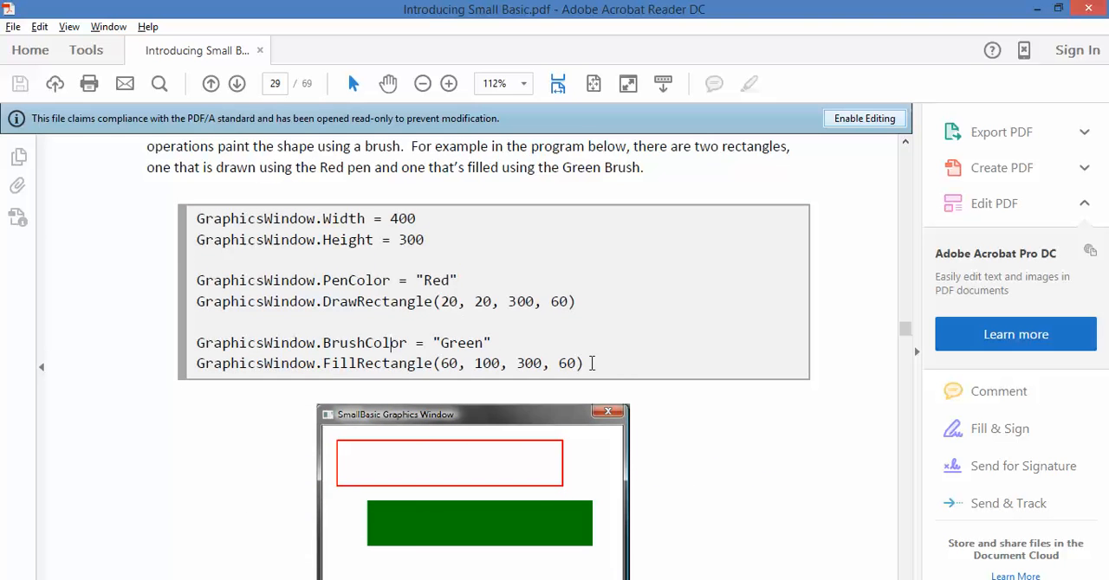
drag(196, 280, 583, 363)
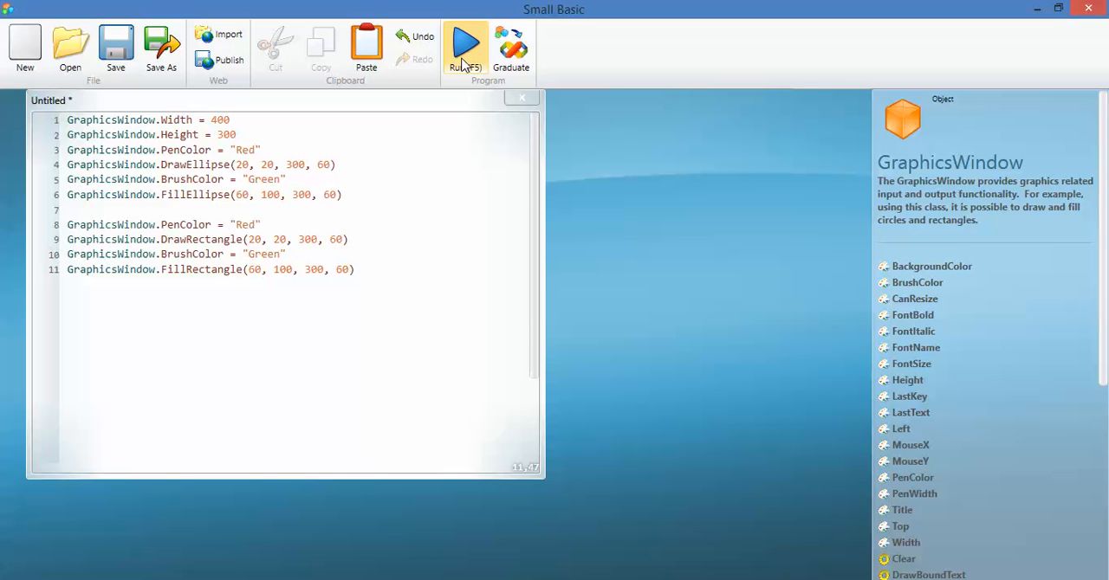
Run the eleven-line program to see the ellipse and rectangles, then end it.
click(466, 43)
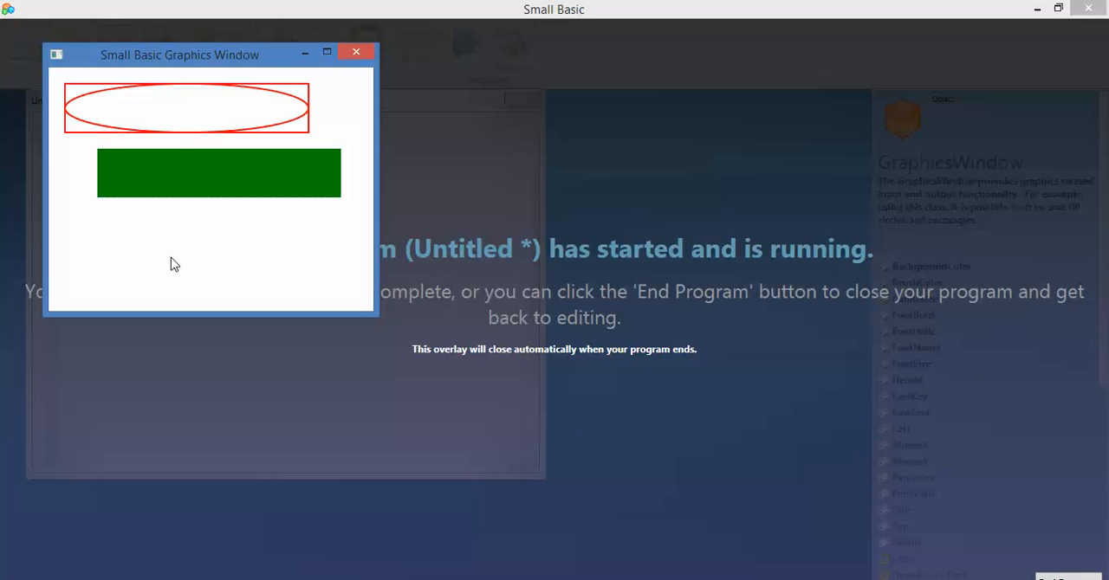
mouse_move(371, 171)
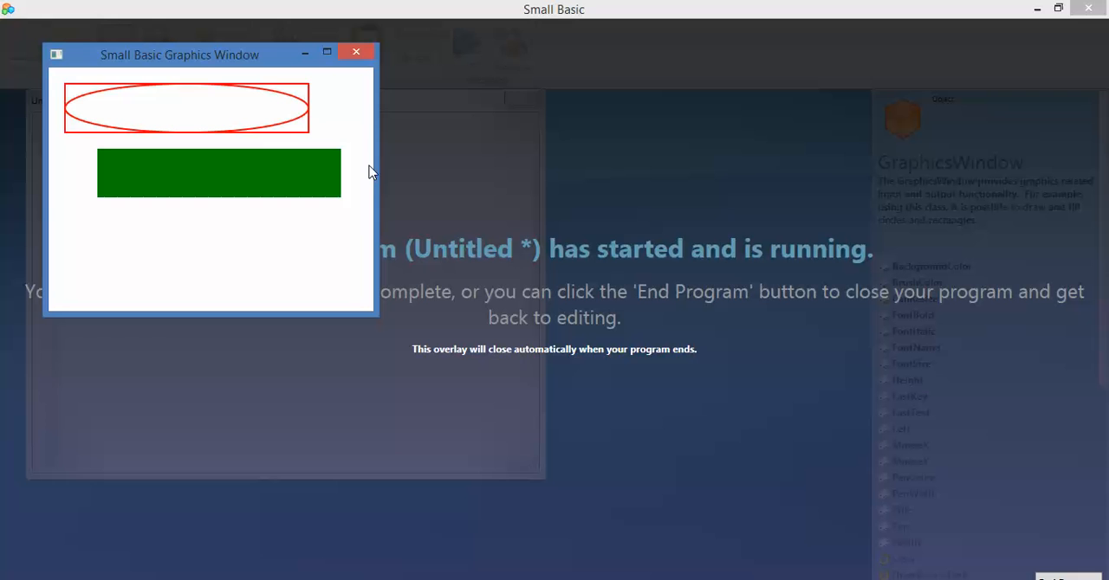
mouse_move(56, 95)
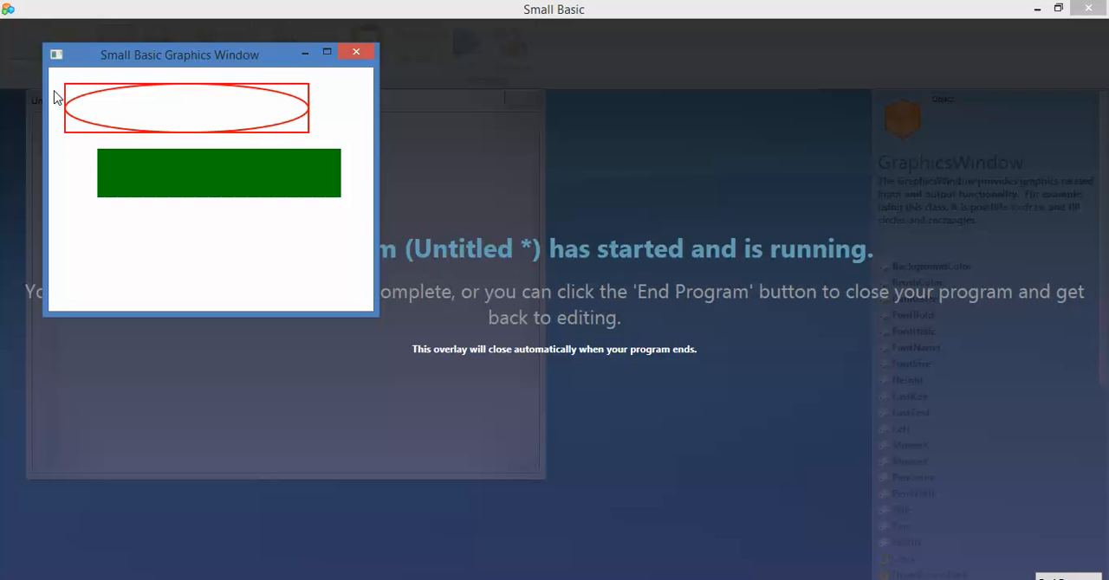
mouse_move(317, 144)
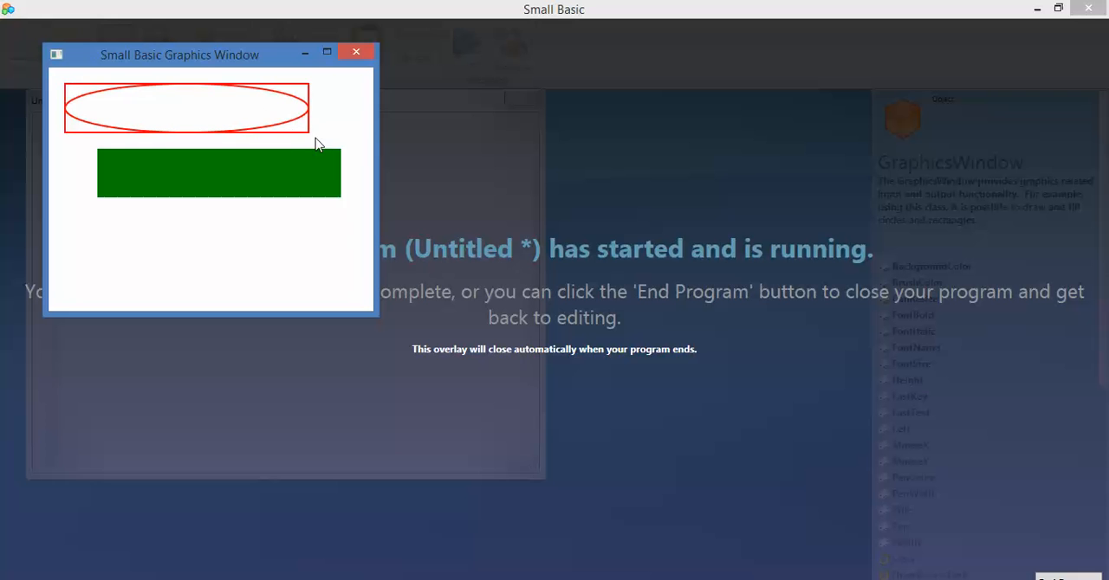
mouse_move(78, 96)
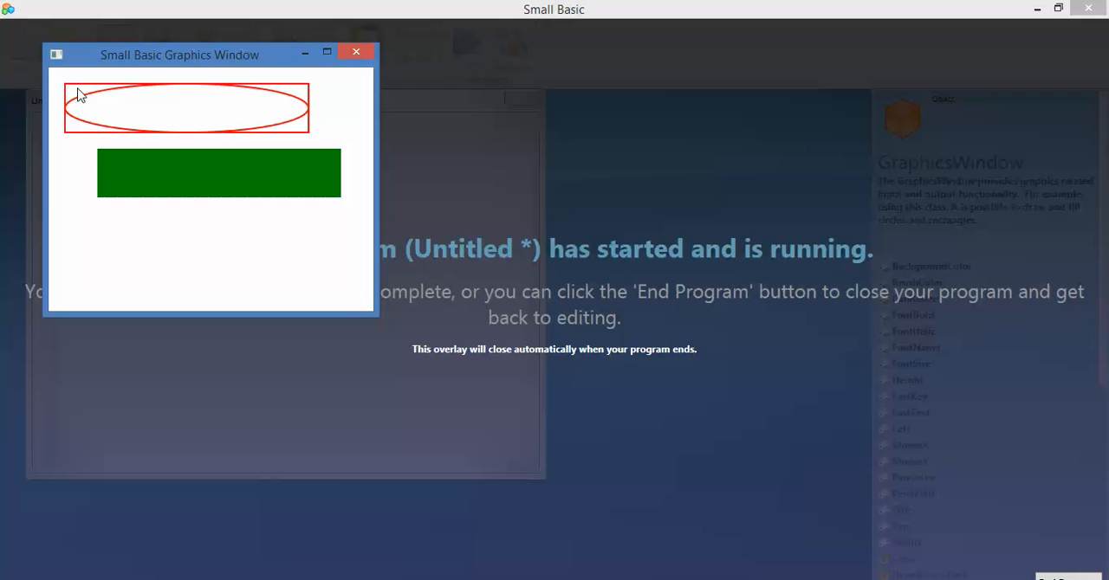
mouse_move(69, 93)
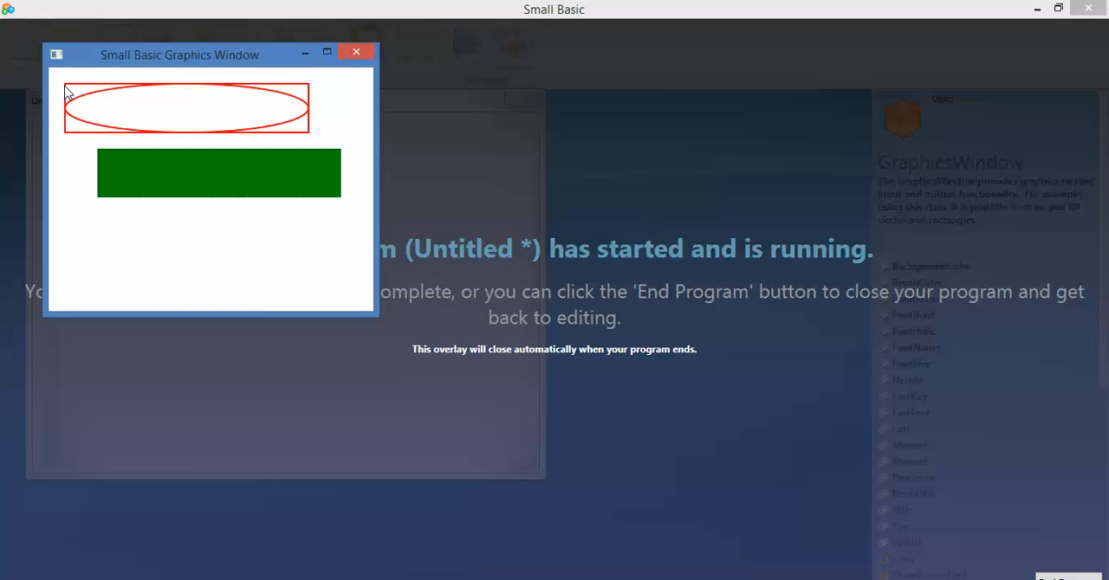
mouse_move(168, 112)
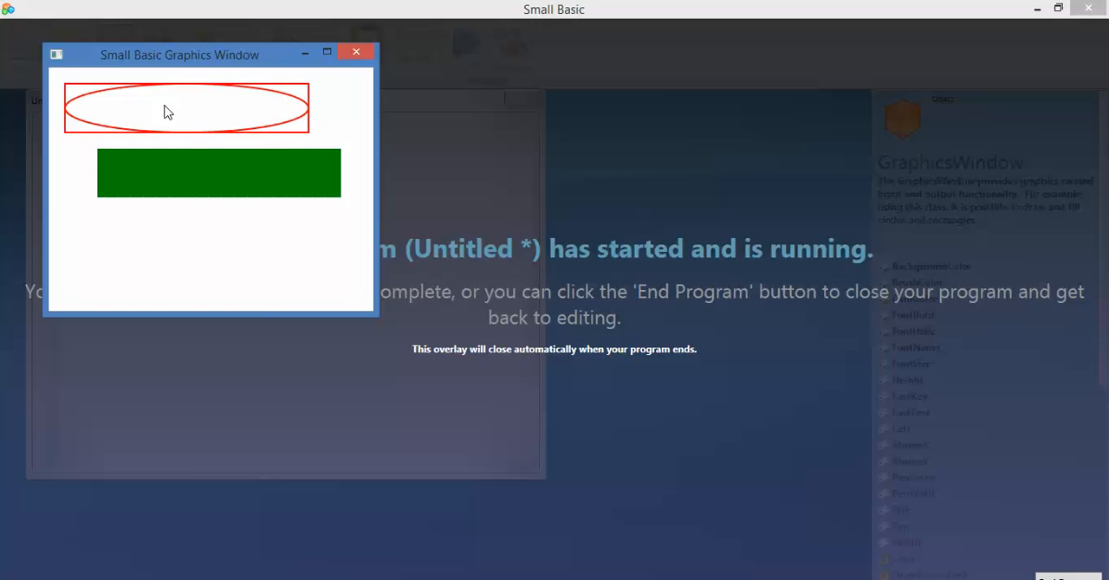
mouse_move(313, 143)
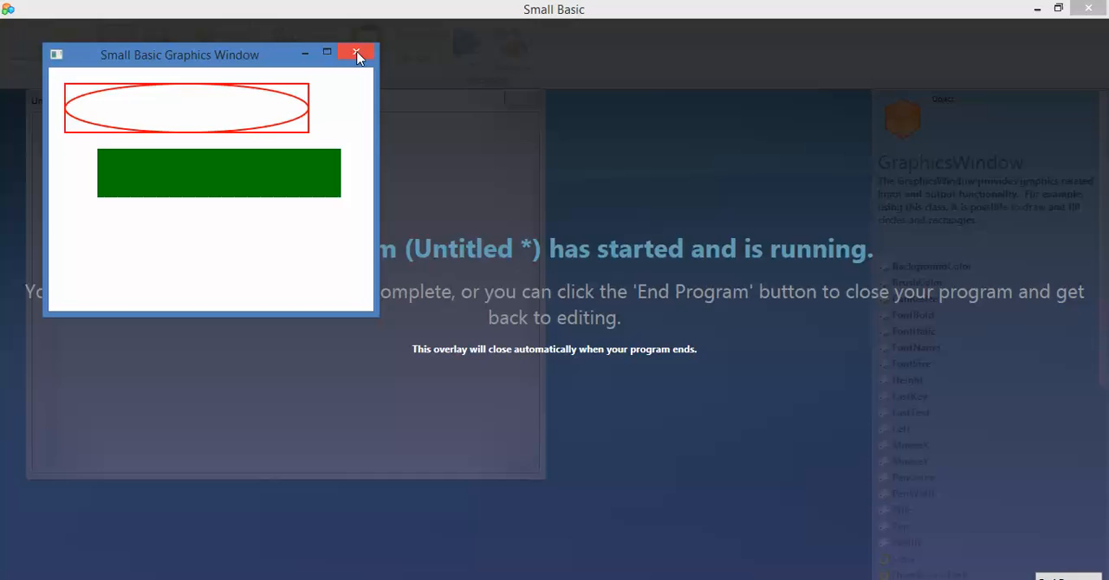
click(356, 53)
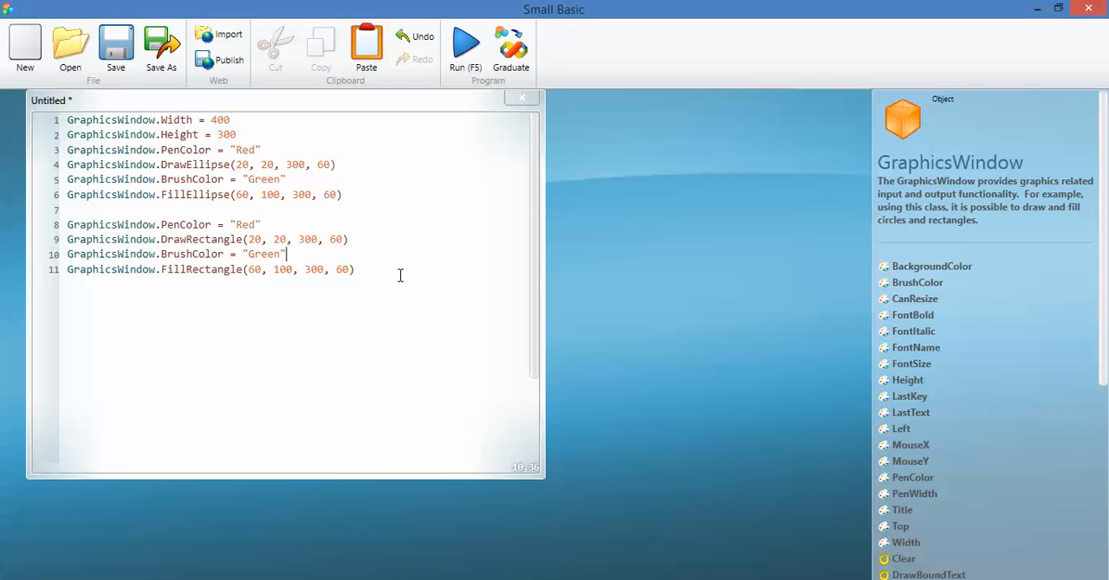
Delete the rectangle and green fill lines and set DrawEllipse to (20, 20, 380, 380) in a 400-high window.
drag(287, 254, 68, 210)
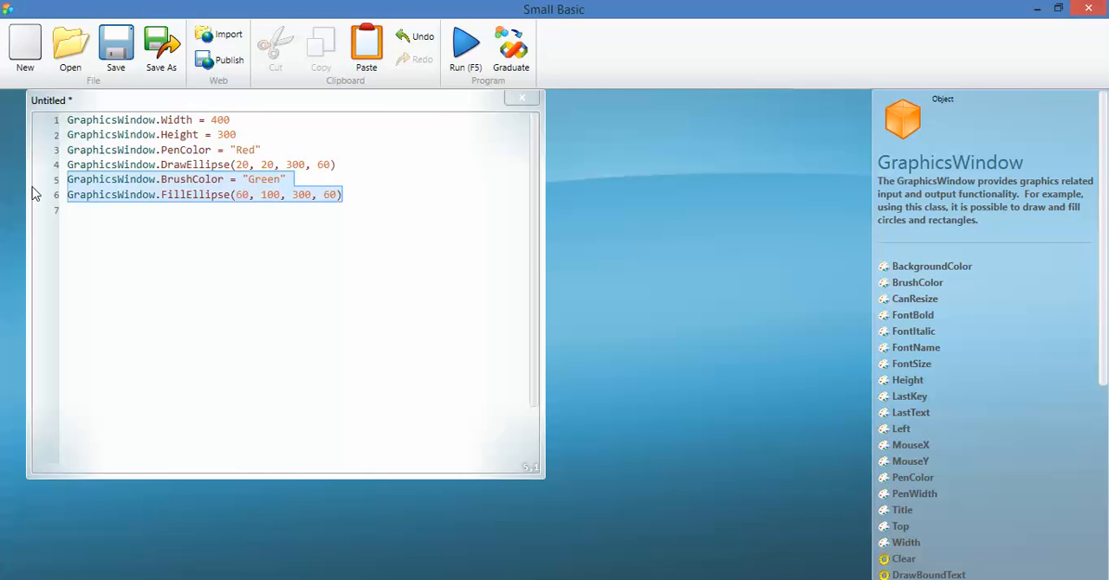
key(Delete)
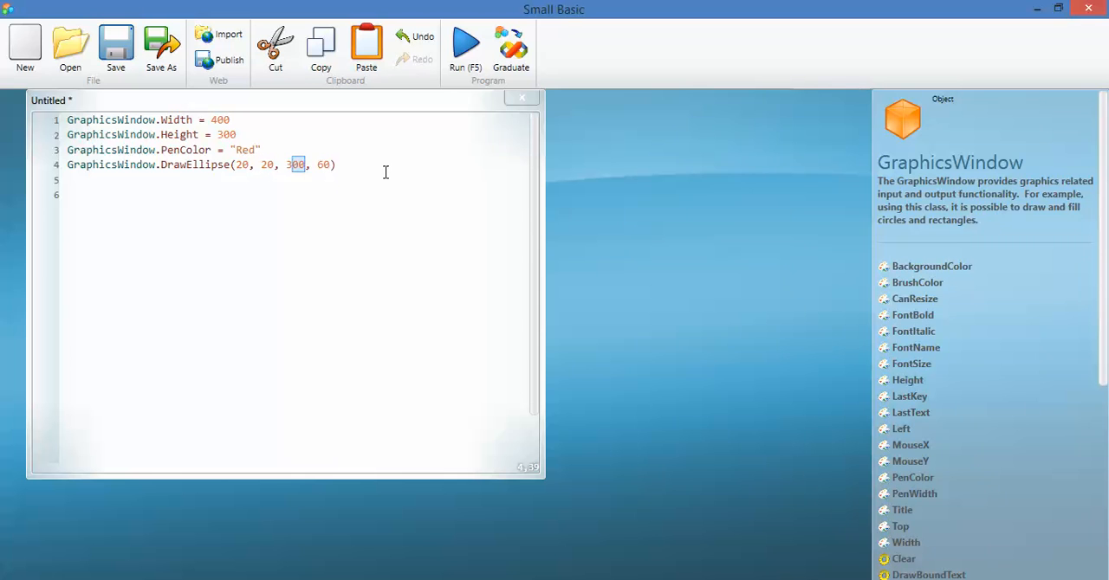
text(38)
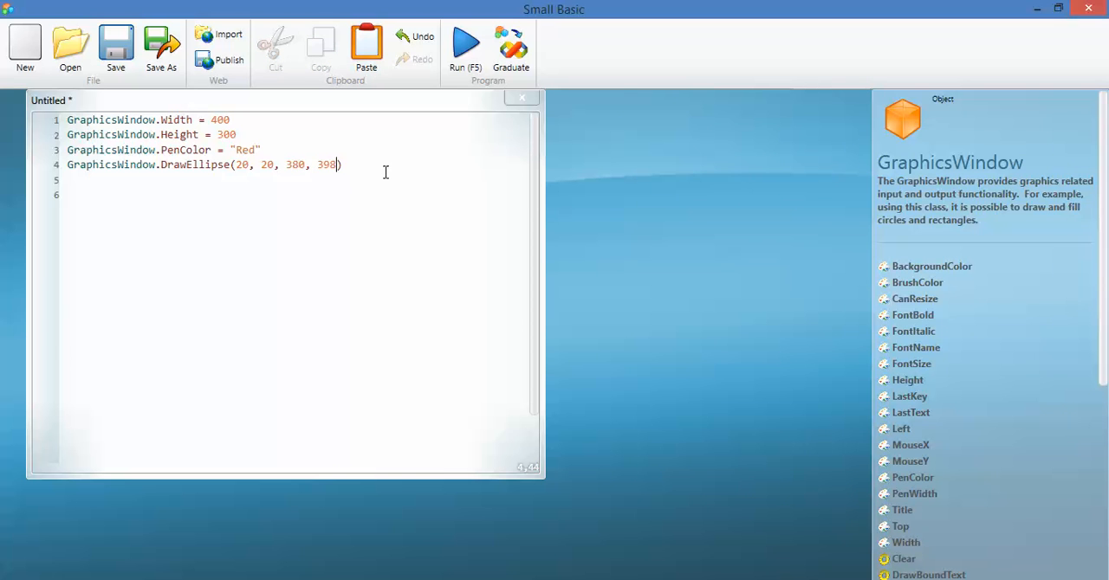
key(BackSpace)
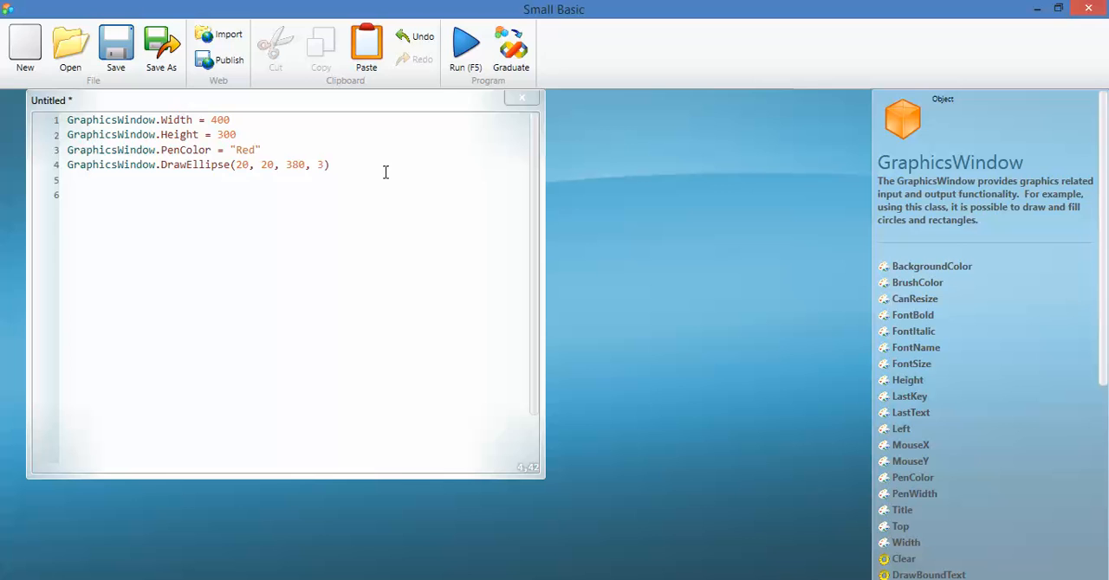
text(80)
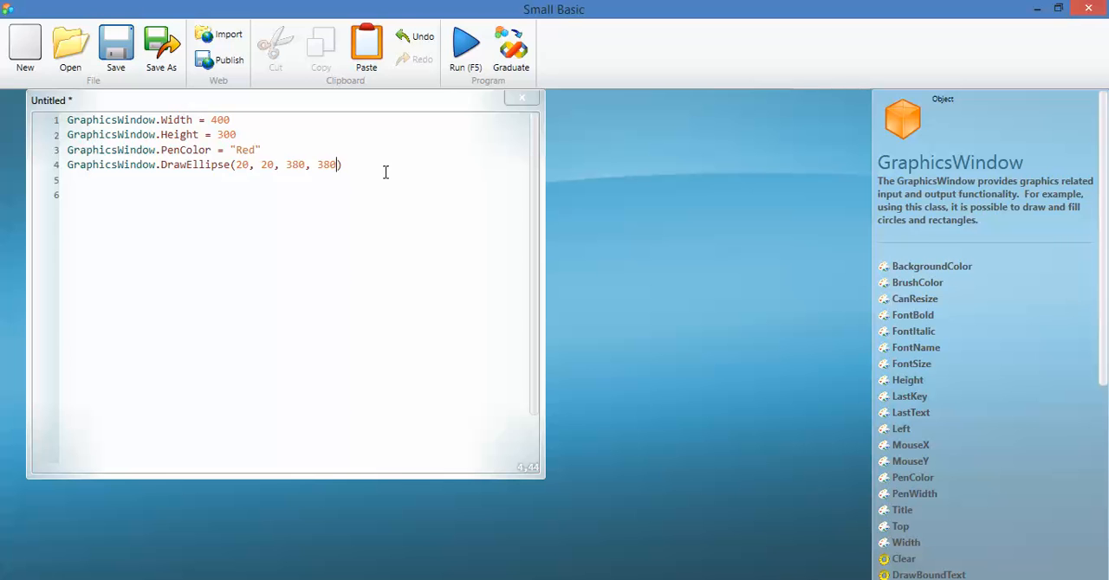
click(230, 120)
text(4)
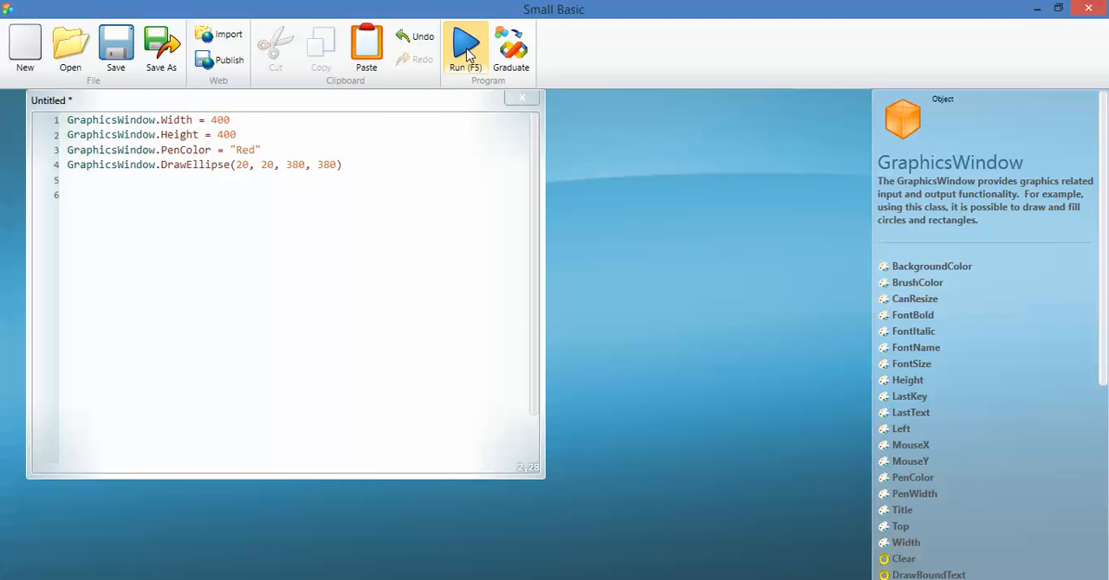
Run the 380 circle, shrink DrawEllipse to 360 by 360, and run again to confirm it fits.
click(465, 43)
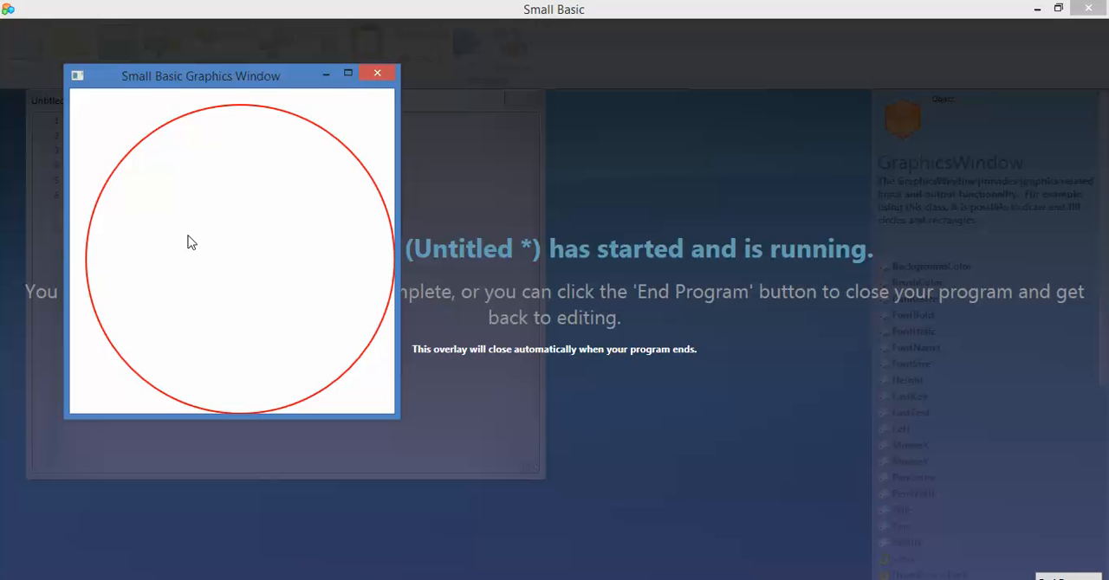
mouse_move(383, 439)
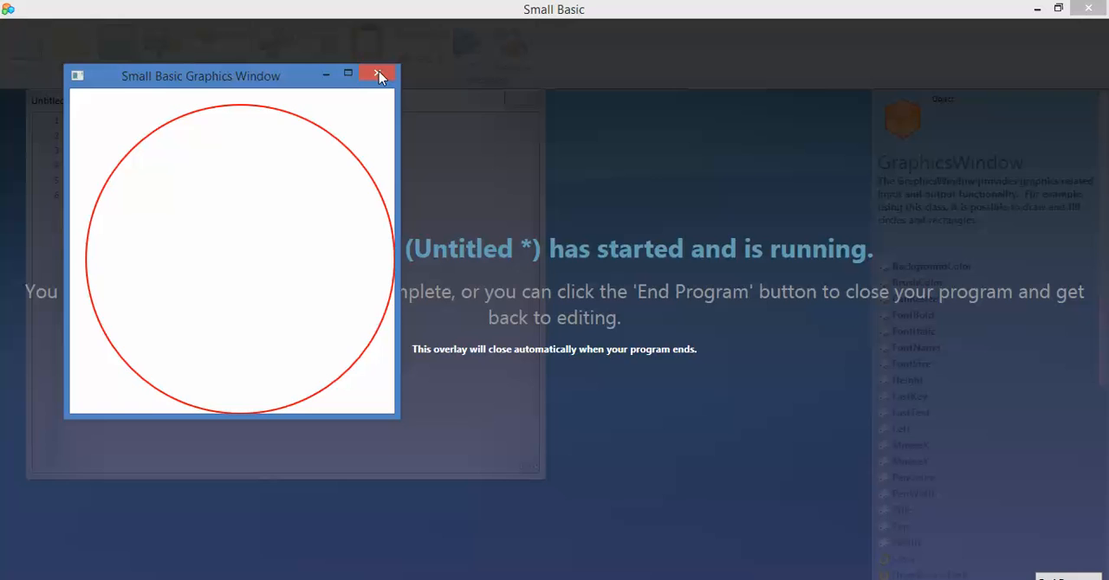
click(379, 74)
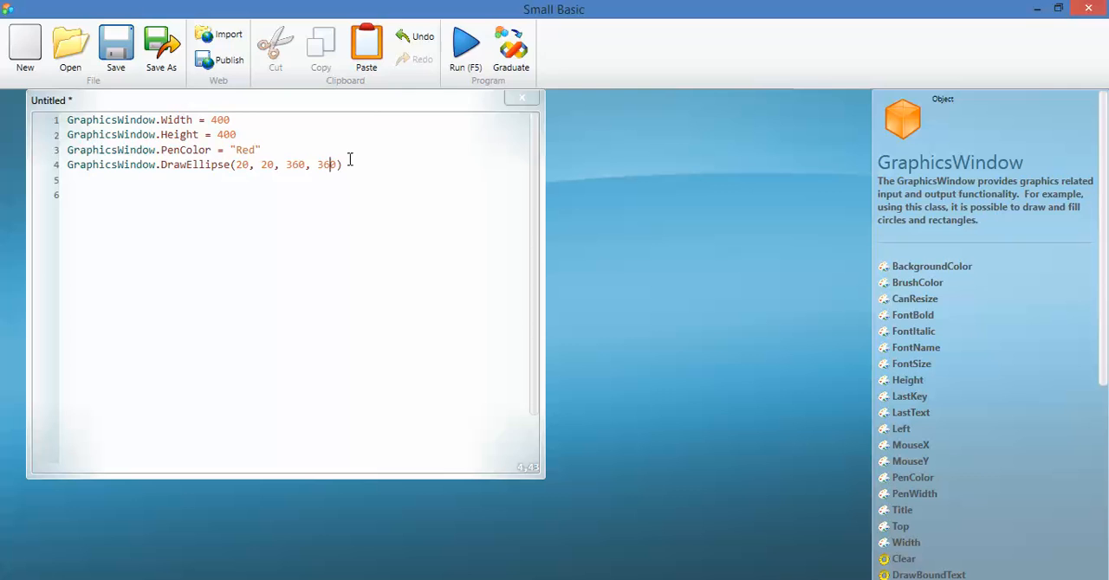
click(465, 43)
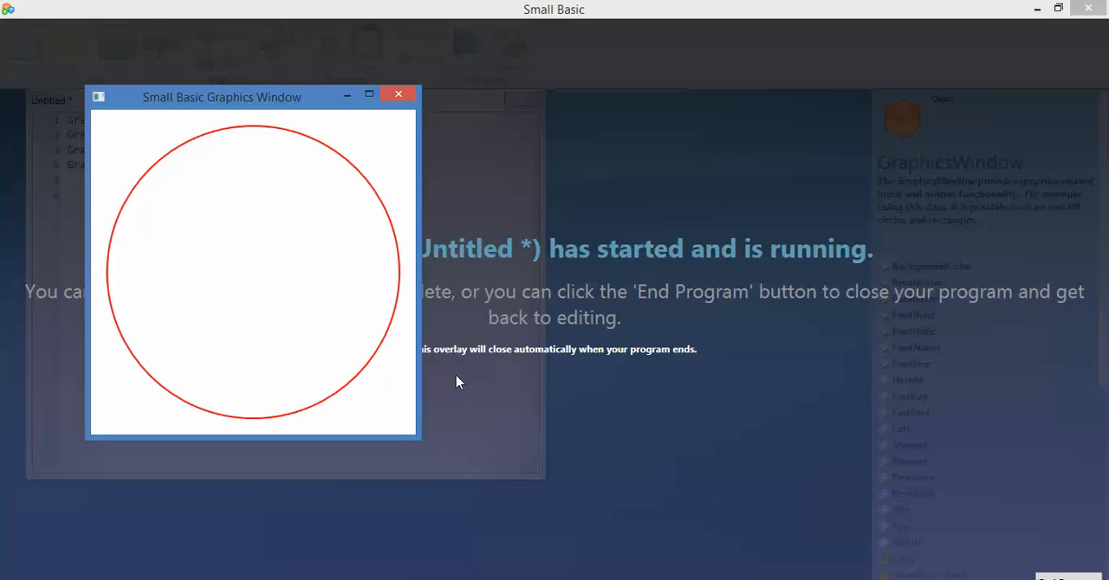
mouse_move(413, 228)
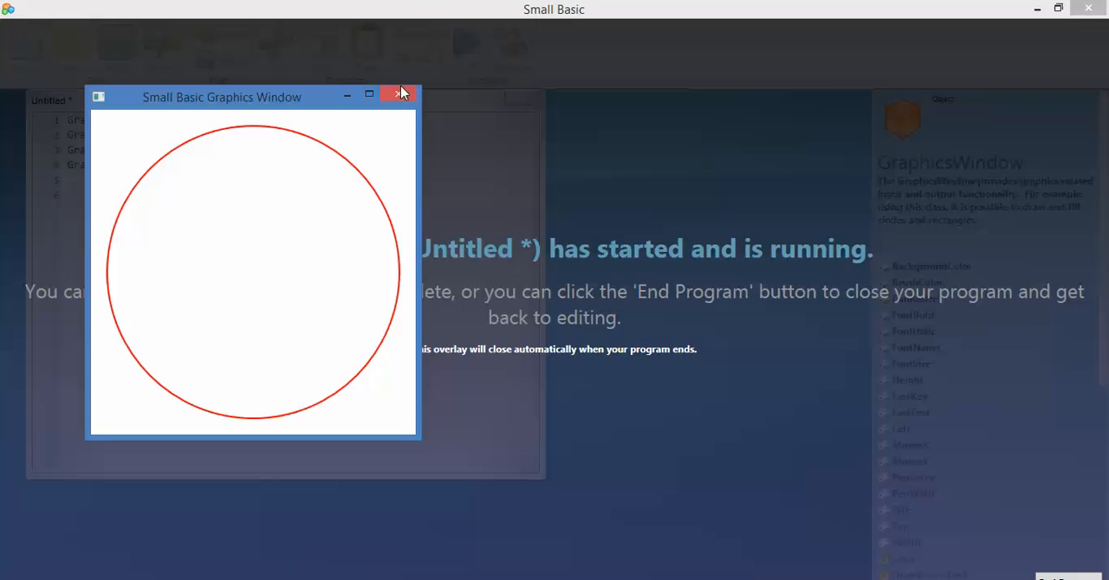
click(401, 93)
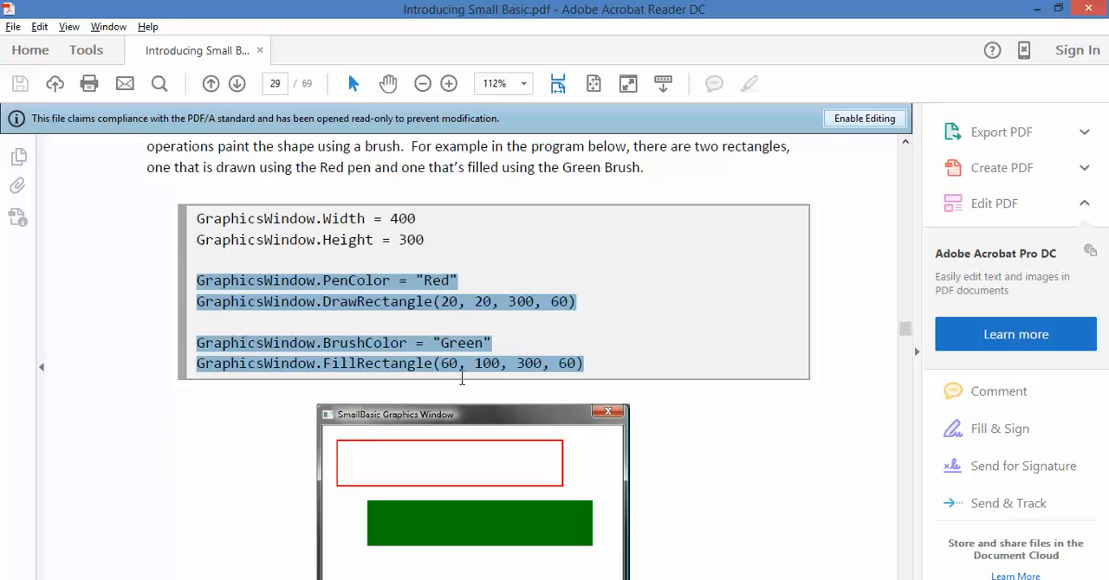
Scroll the guide down to page 31 showing Figure 32's red and green circles.
scroll(down, 3)
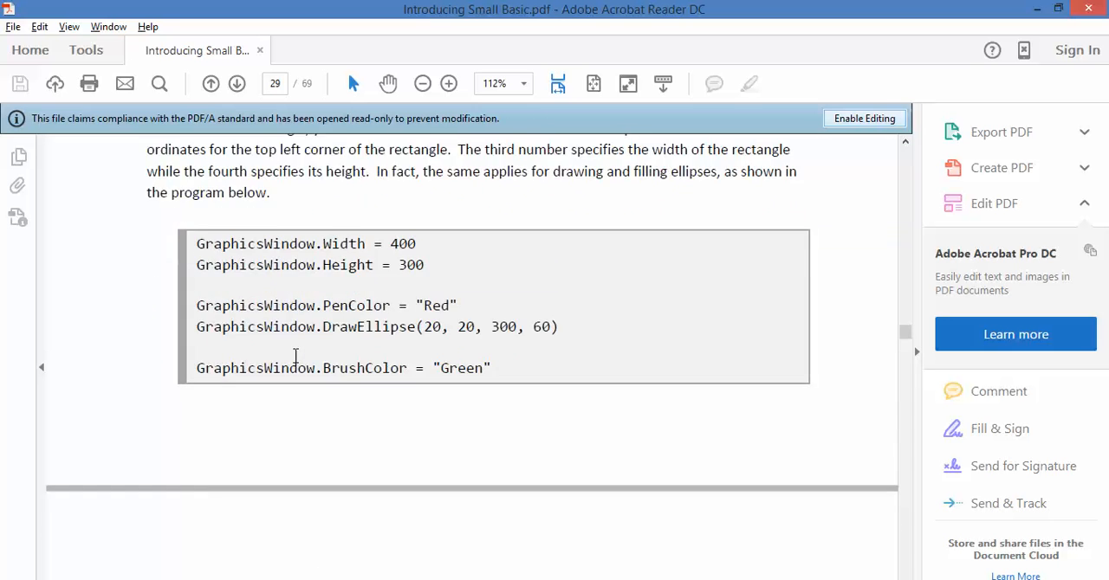
scroll(down, 3)
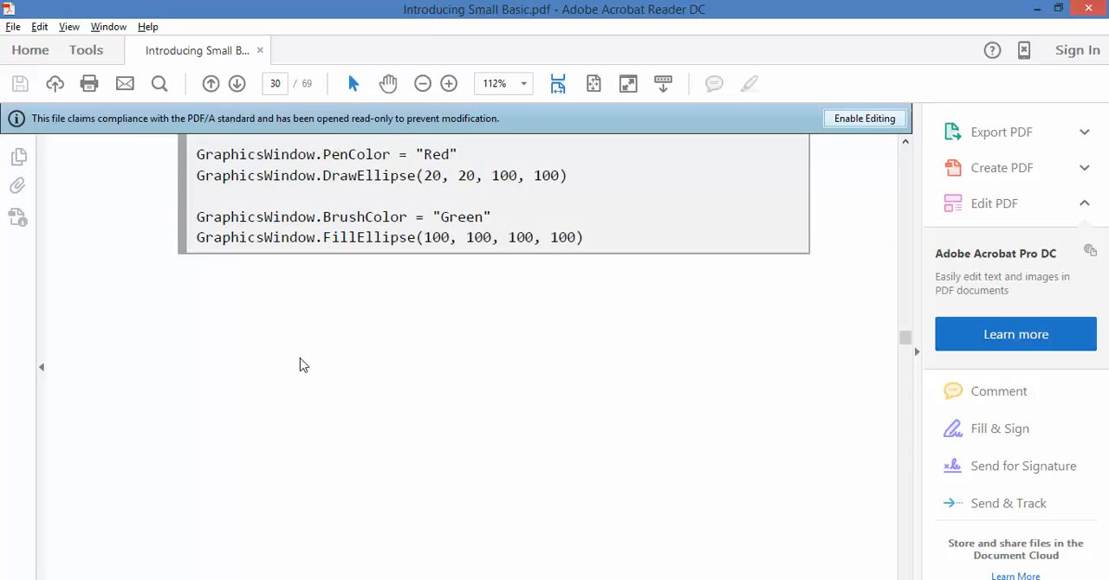
scroll(down, 3)
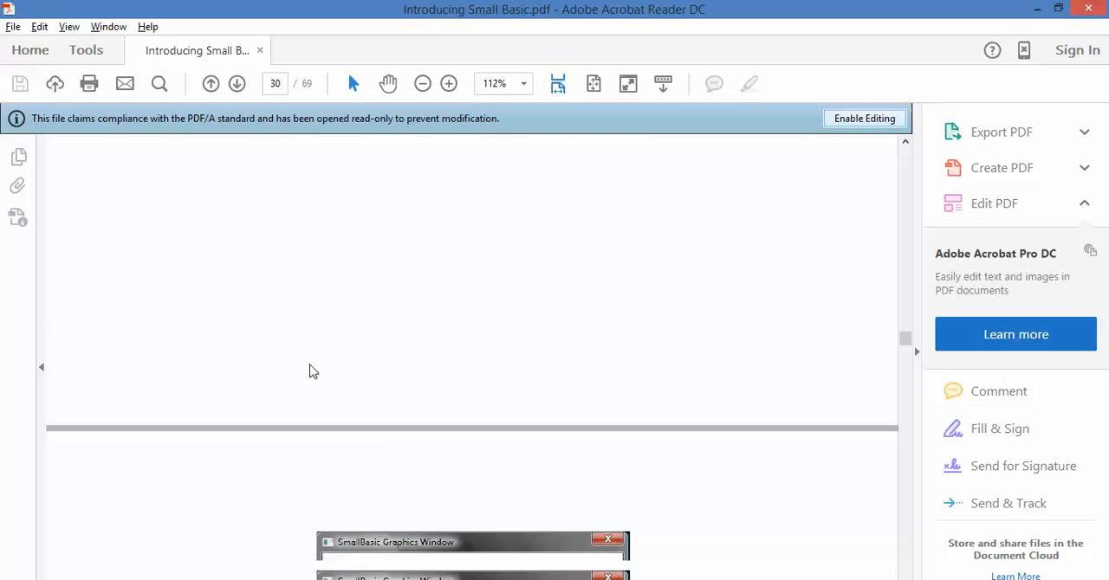
scroll(down, 3)
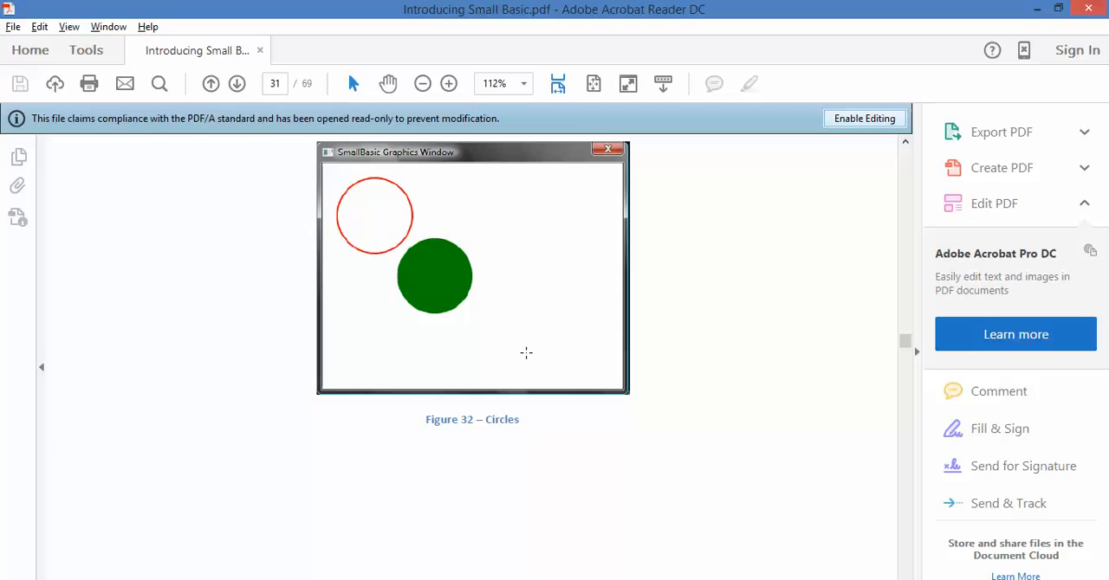
mouse_move(674, 552)
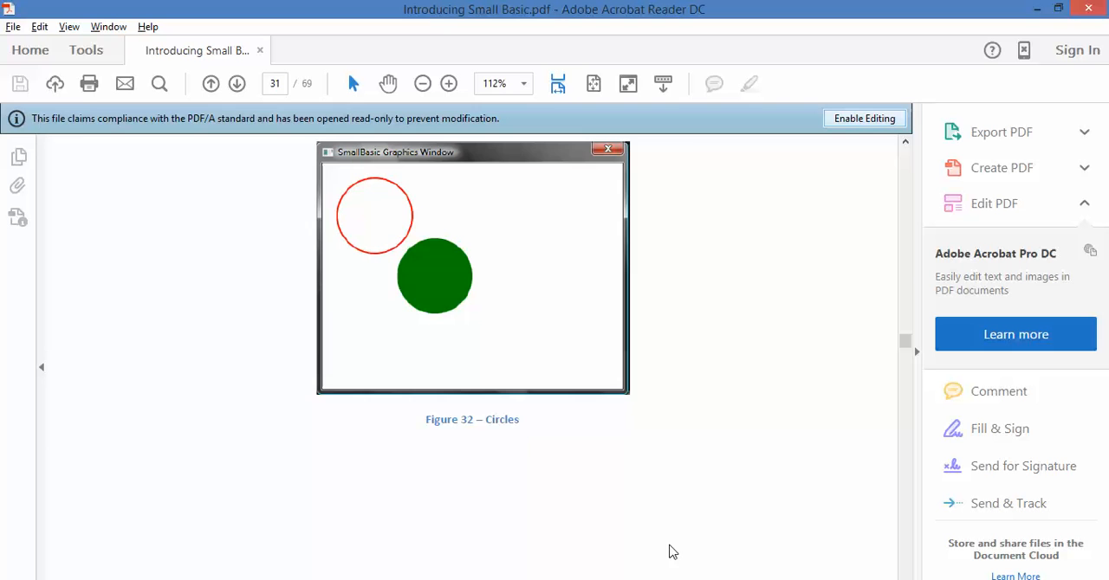